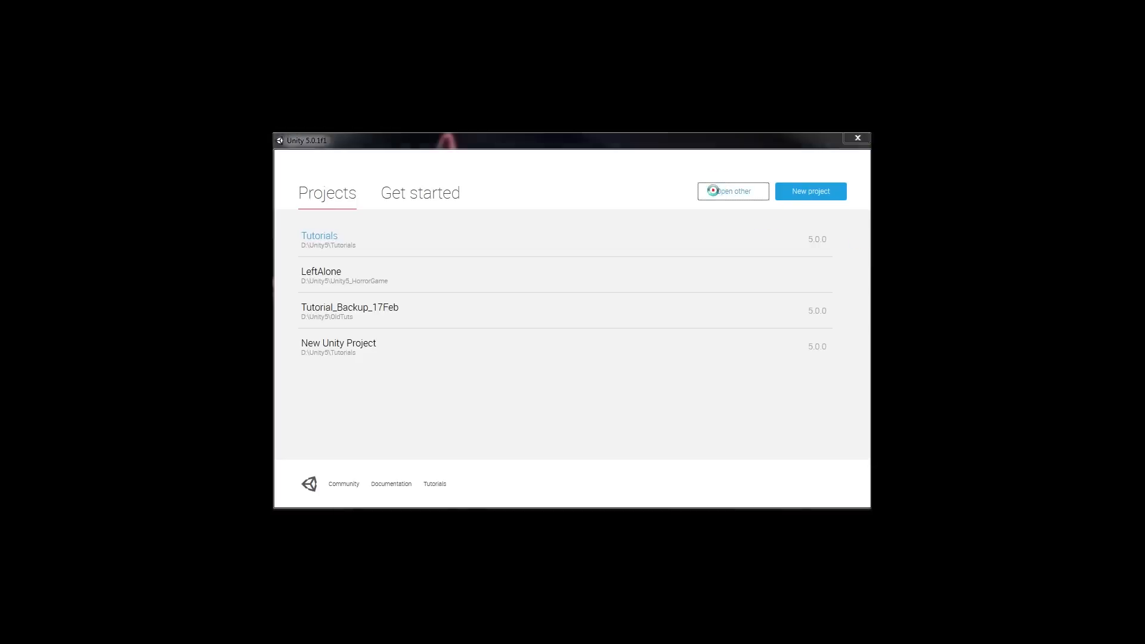
# Step: Choose the Survival_Island_Game folder as an existing project to open
pyautogui.click(732, 191)
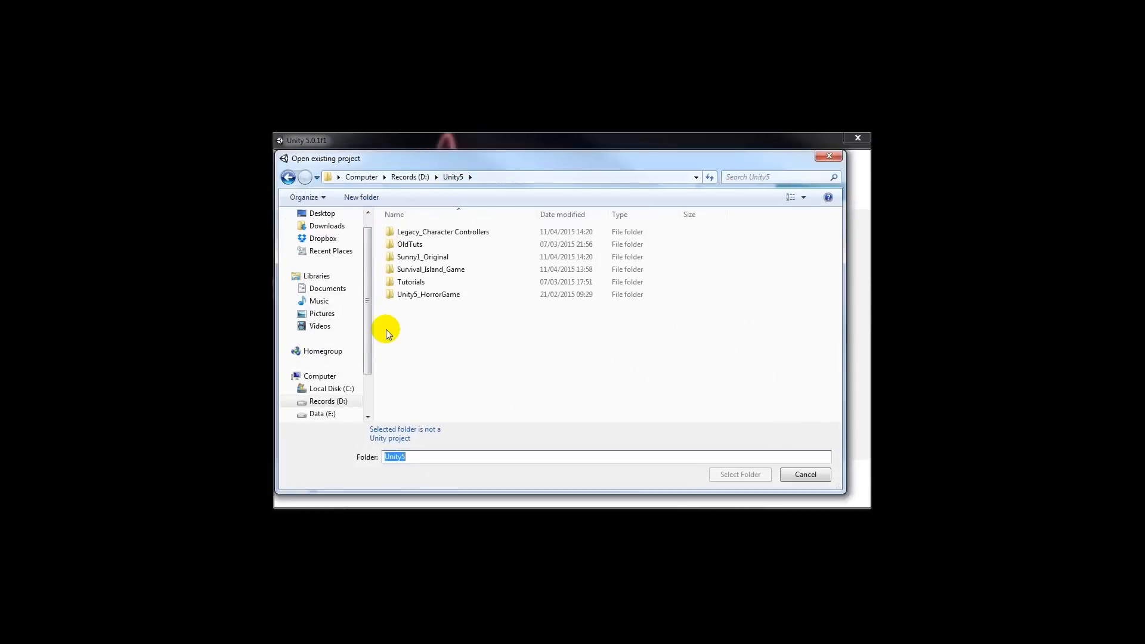
pyautogui.click(430, 268)
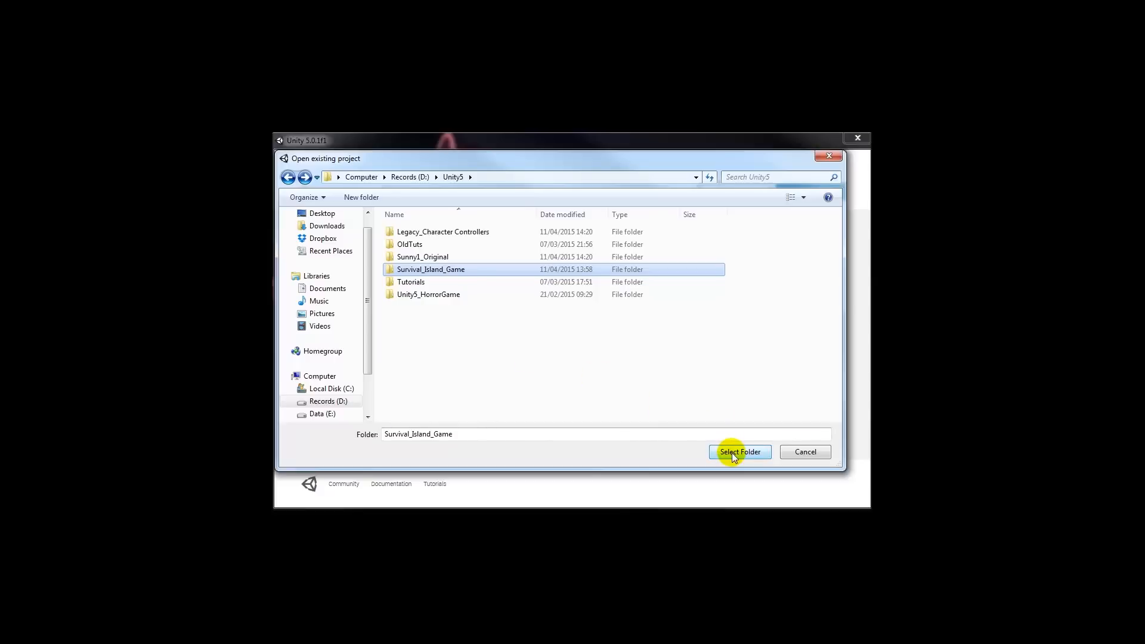
pyautogui.click(739, 451)
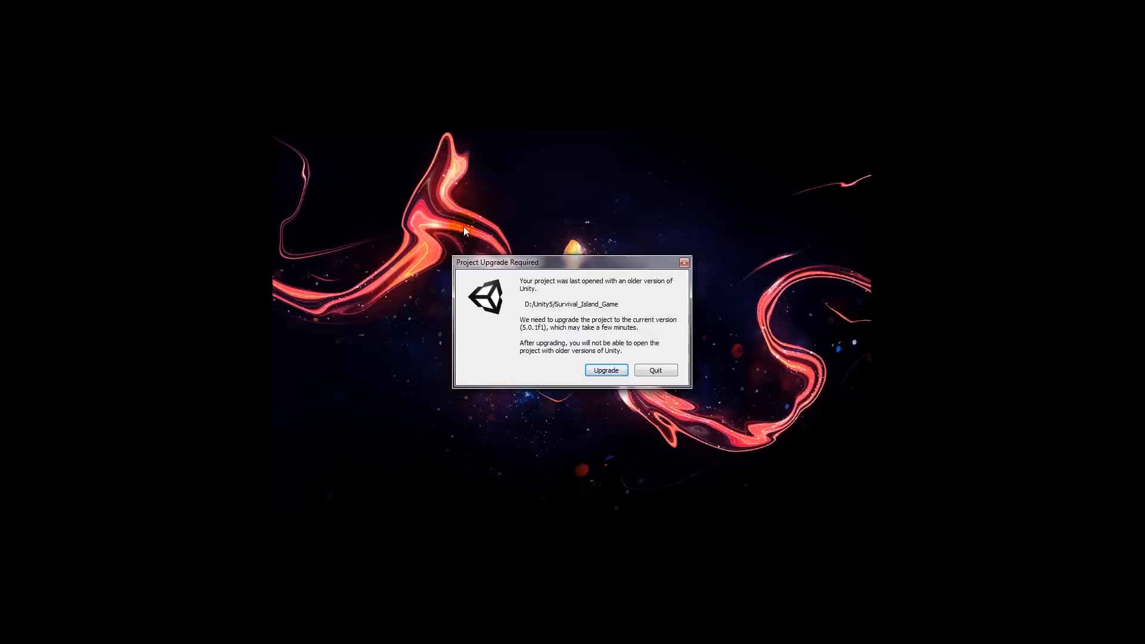
pyautogui.moveTo(283, 241)
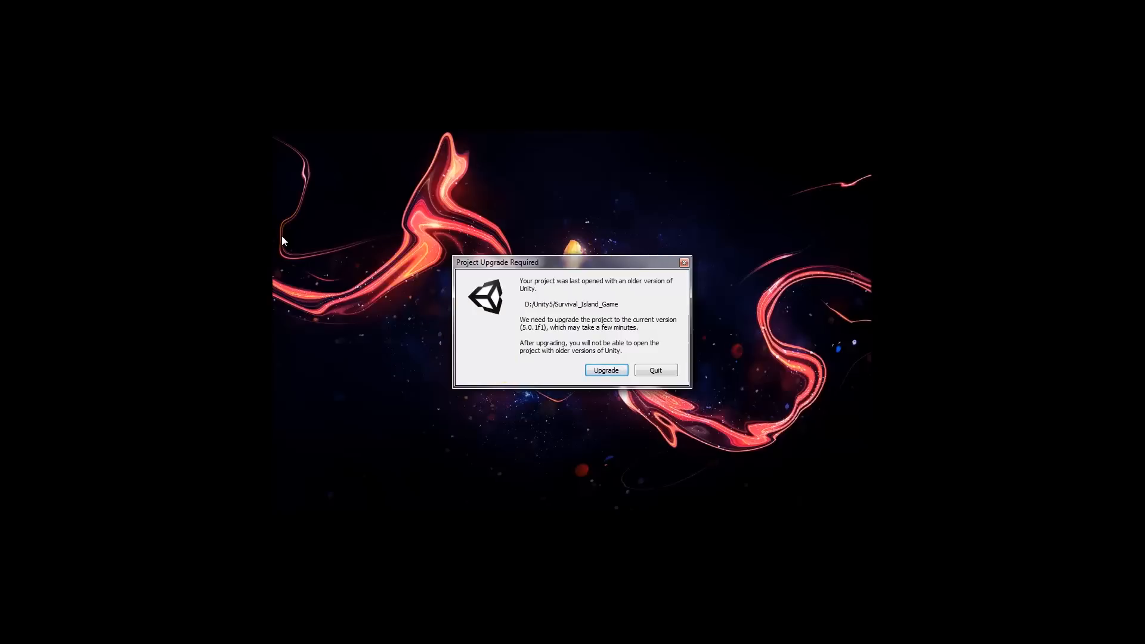
pyautogui.moveTo(685, 336)
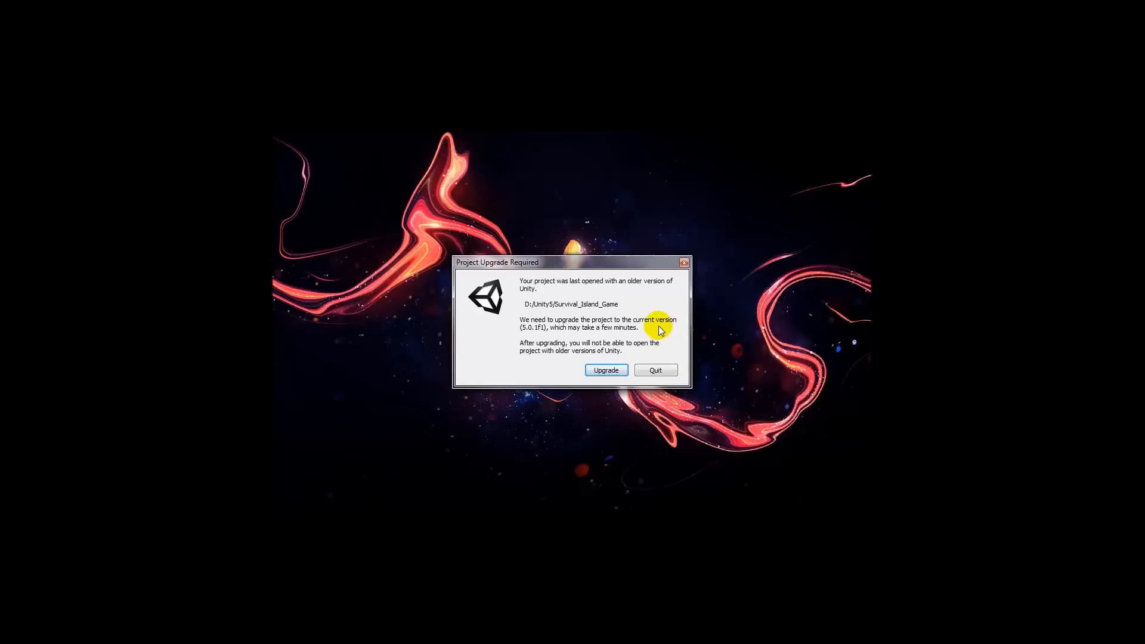
# Step: Upgrade the project and let Unity update its obsolete script APIs
pyautogui.click(606, 370)
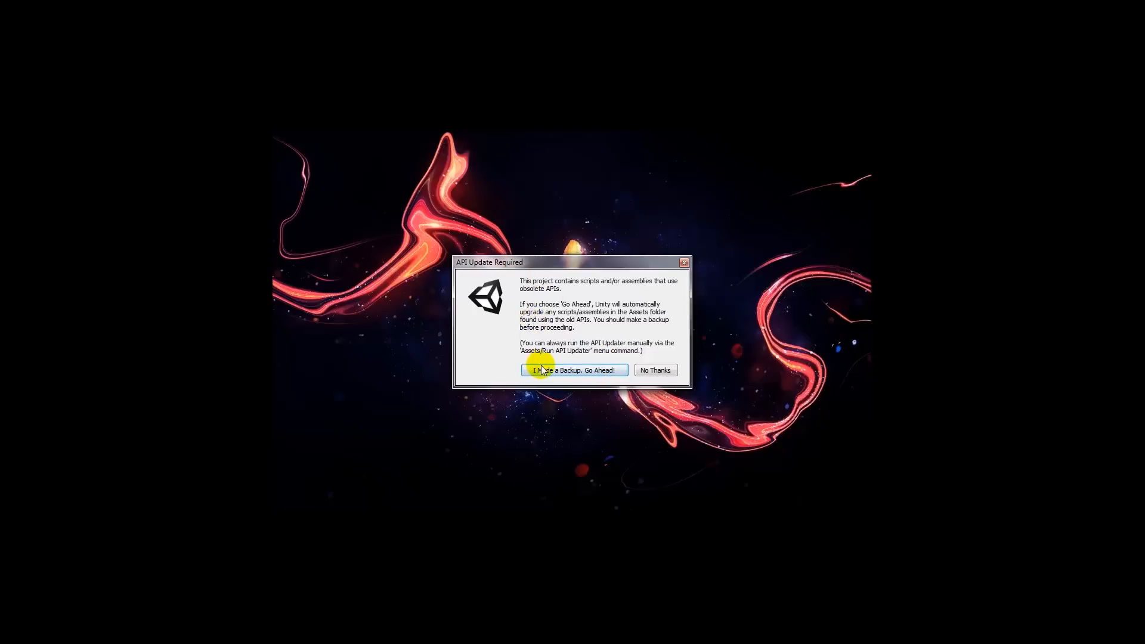
pyautogui.click(573, 370)
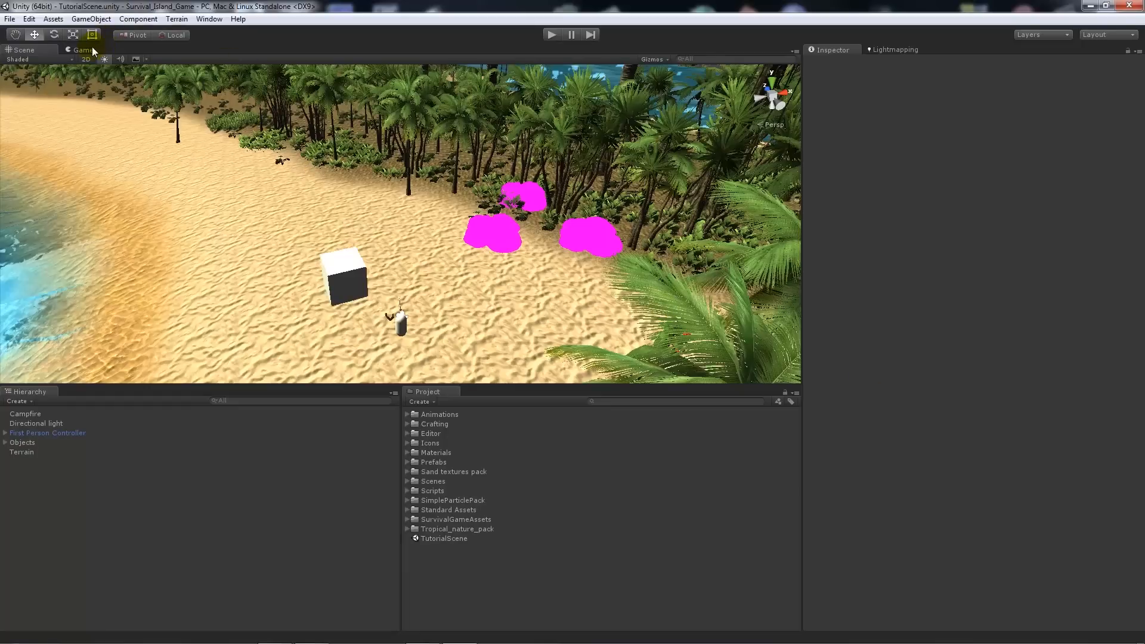
# Step: View the island through the player's camera, browse Standard Assets, and show the lighting settings
pyautogui.click(82, 50)
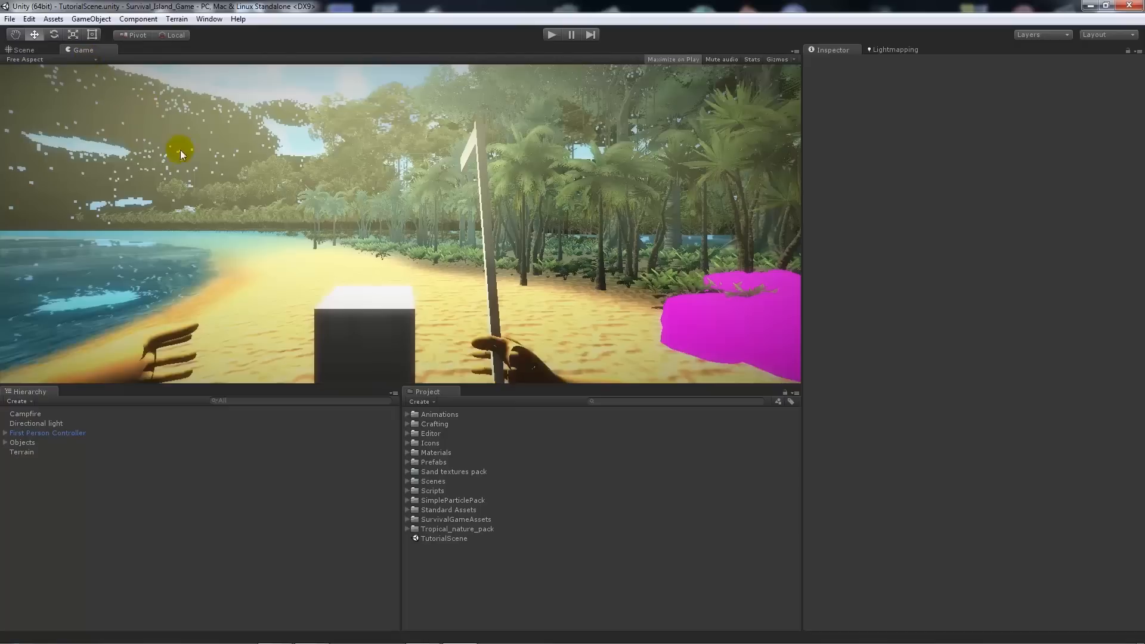
pyautogui.moveTo(364, 203)
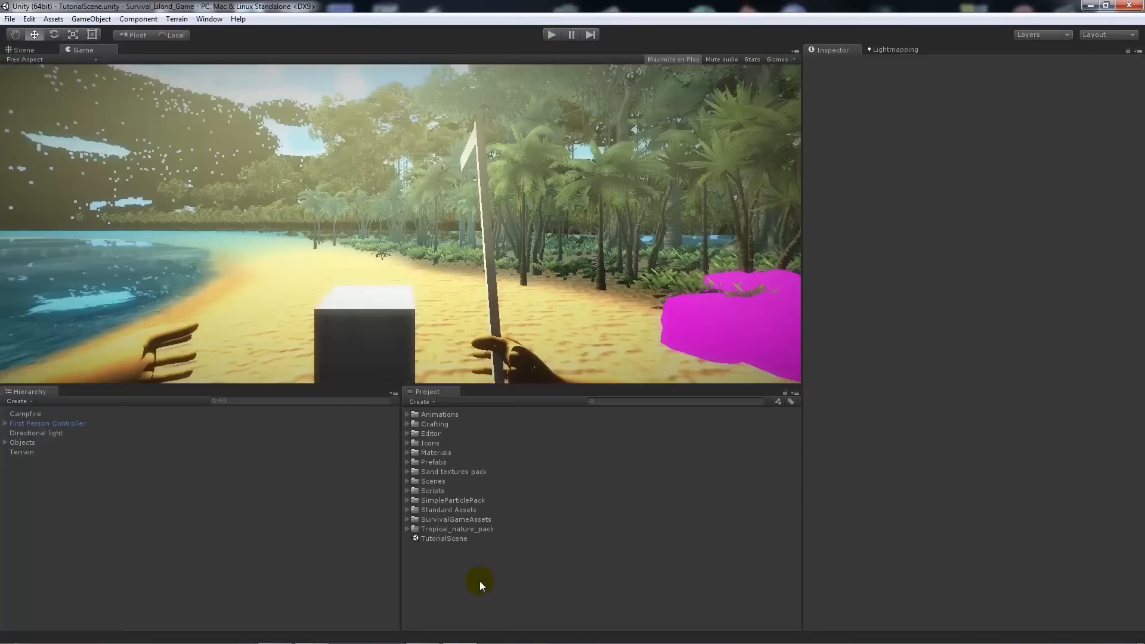
pyautogui.moveTo(466, 568)
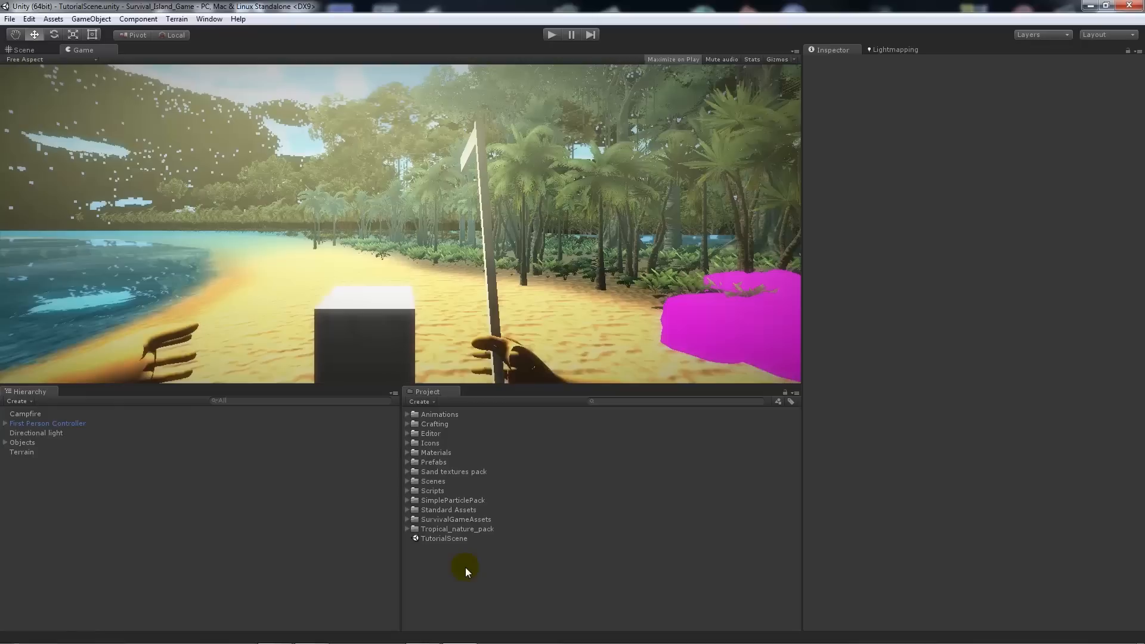
pyautogui.moveTo(408, 516)
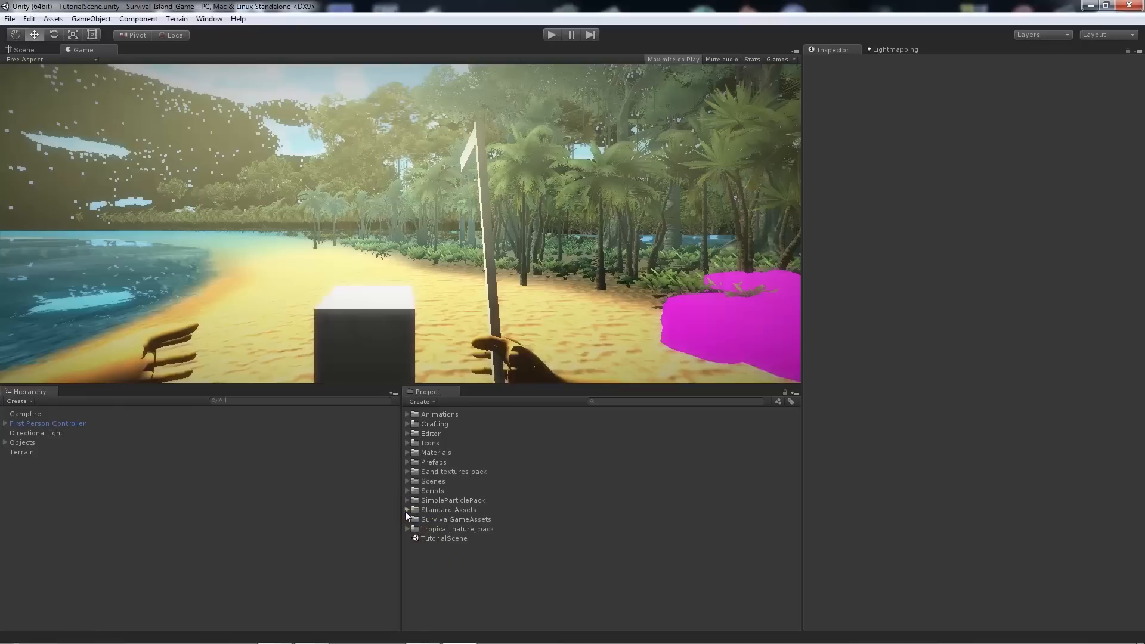
pyautogui.click(408, 510)
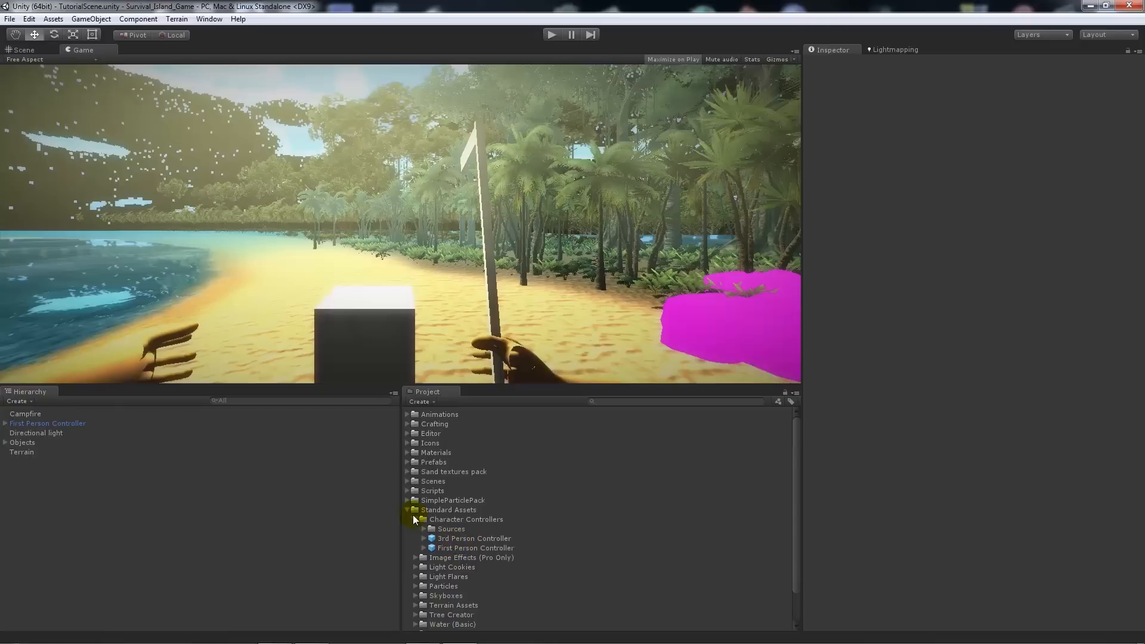
pyautogui.click(408, 509)
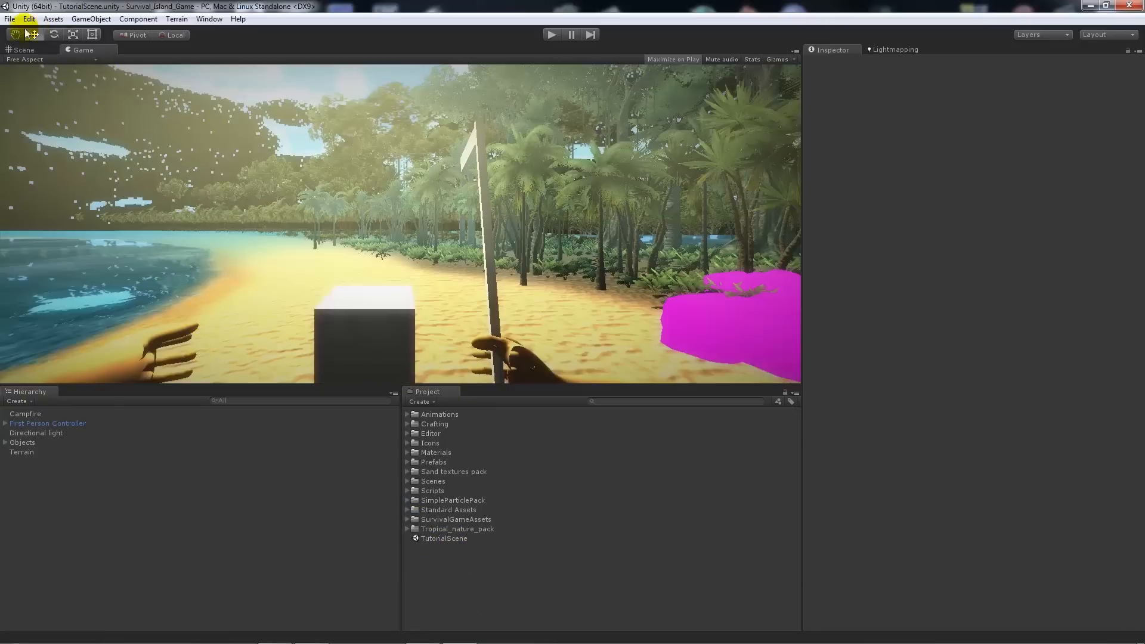
pyautogui.click(10, 18)
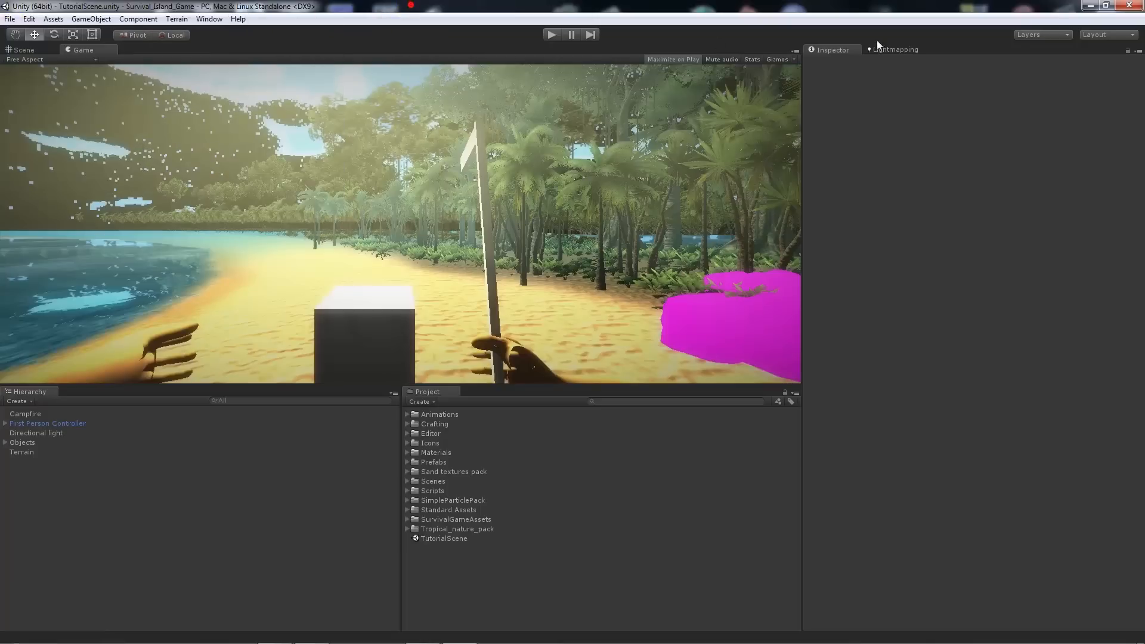
pyautogui.click(895, 49)
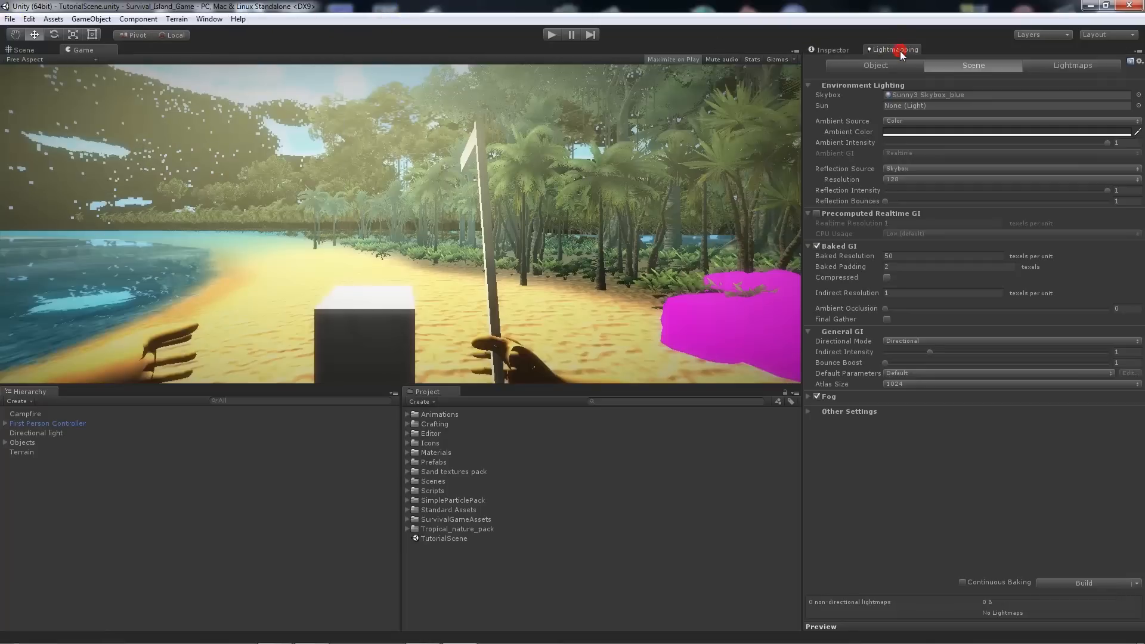
# Step: Search 'sky' to choose Default-Skybox as the scene's skybox material
pyautogui.click(209, 18)
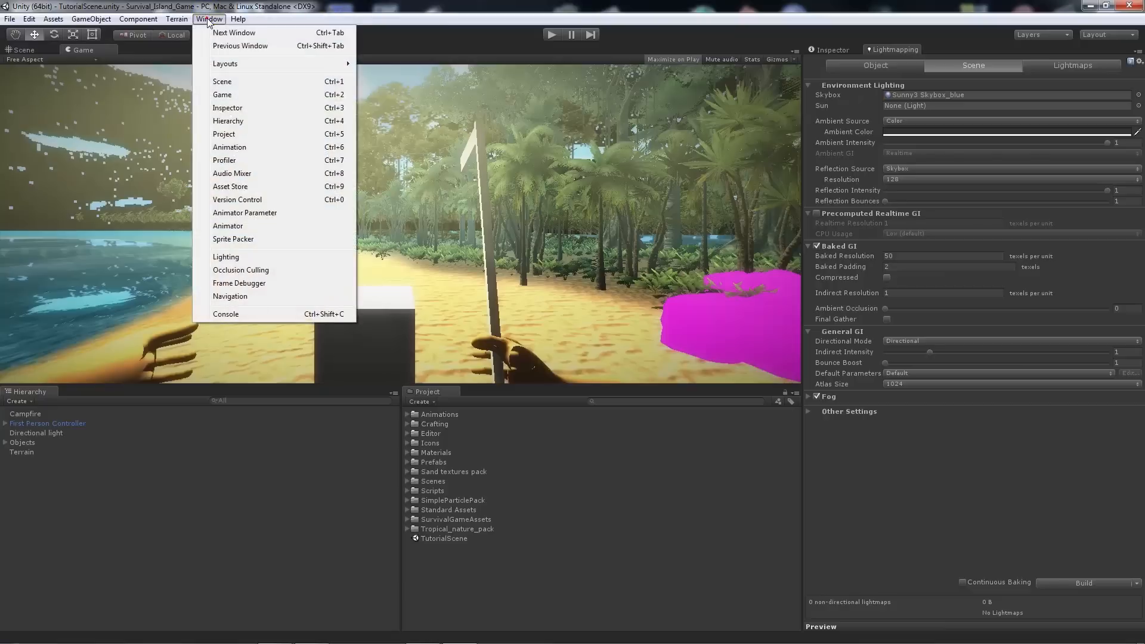
pyautogui.moveTo(474, 10)
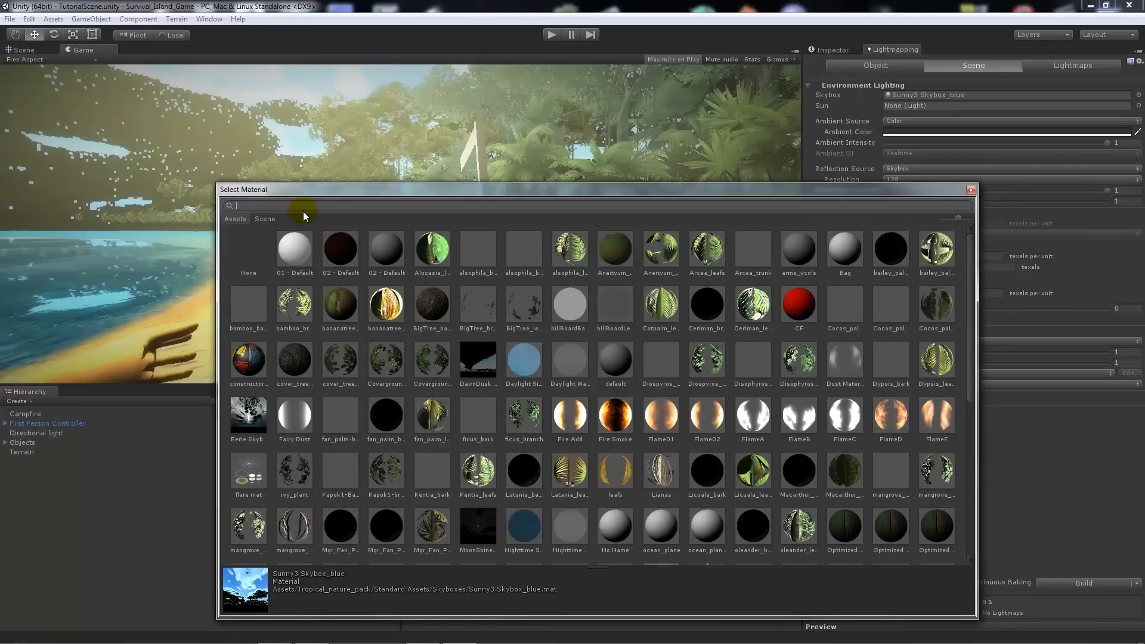
pyautogui.write('sky')
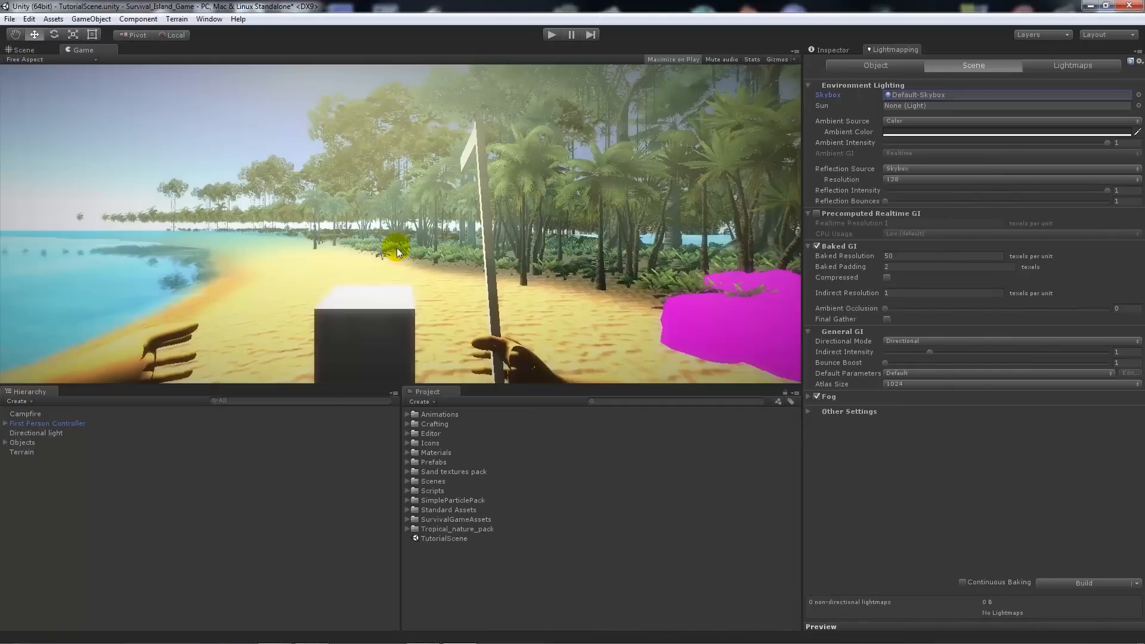
pyautogui.moveTo(252, 170)
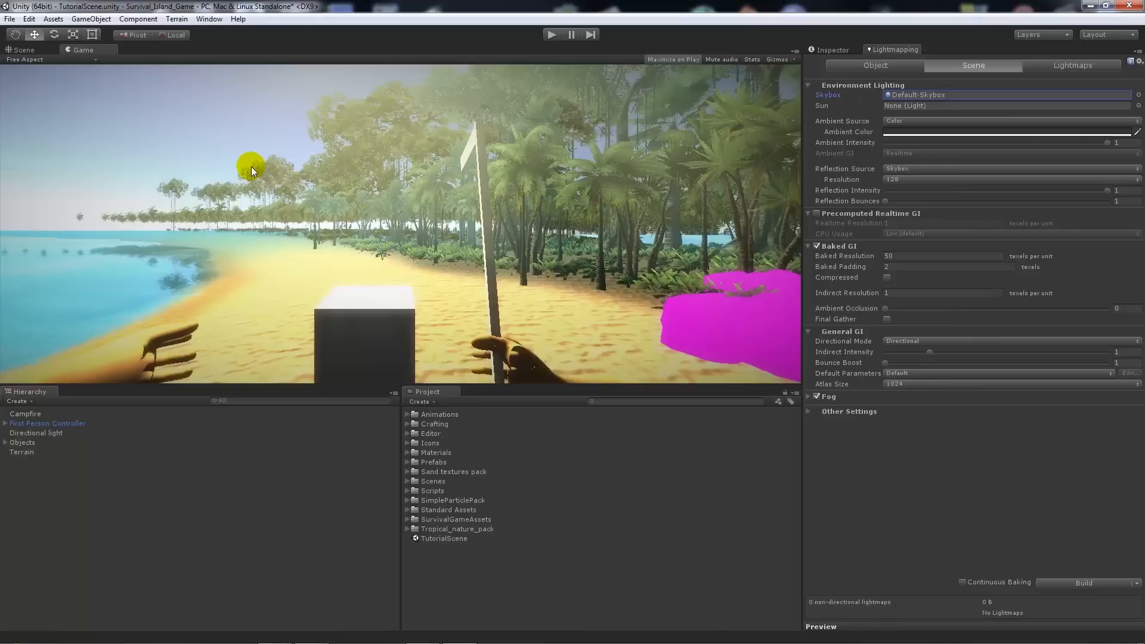
pyautogui.moveTo(195, 174)
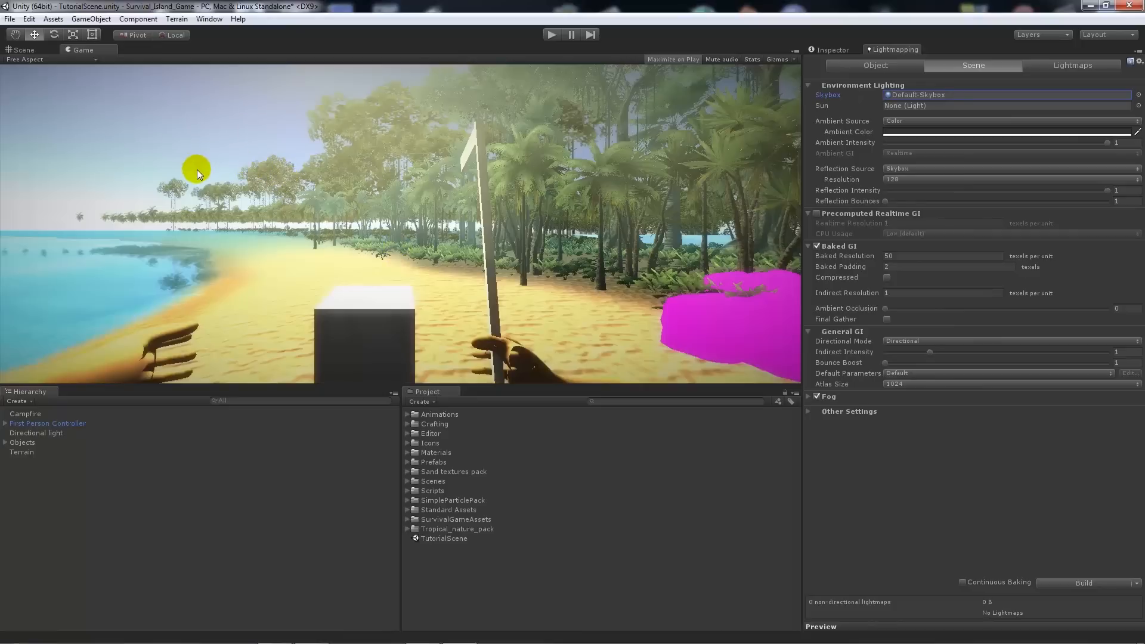
pyautogui.moveTo(860, 109)
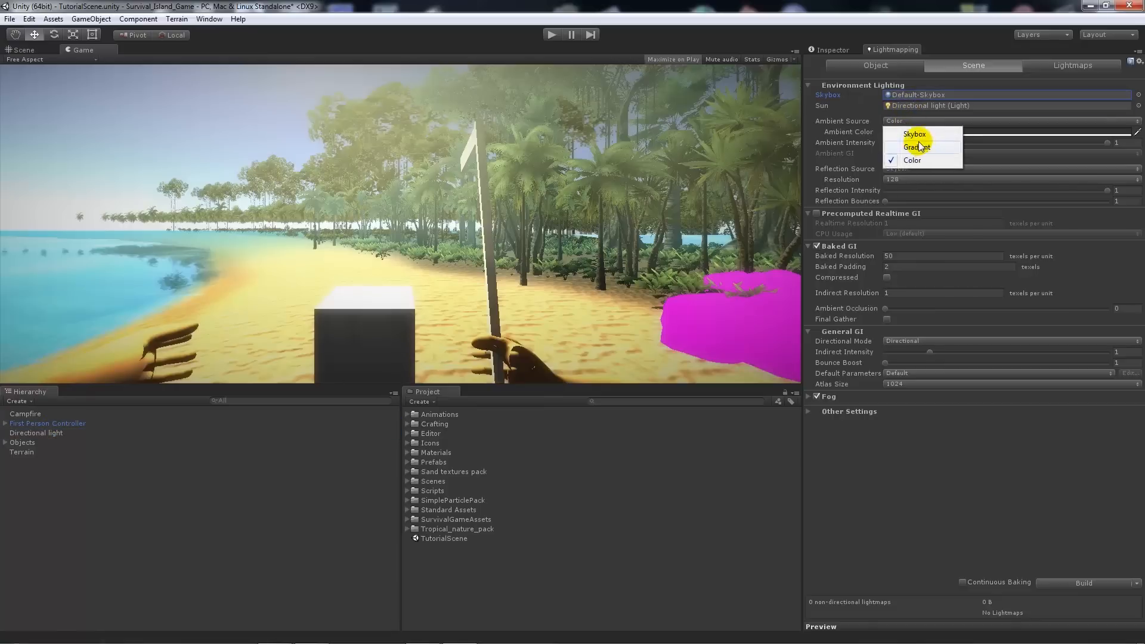
# Step: Take ambient light from the skybox at intensity 1 and switch off baked GI
pyautogui.click(913, 133)
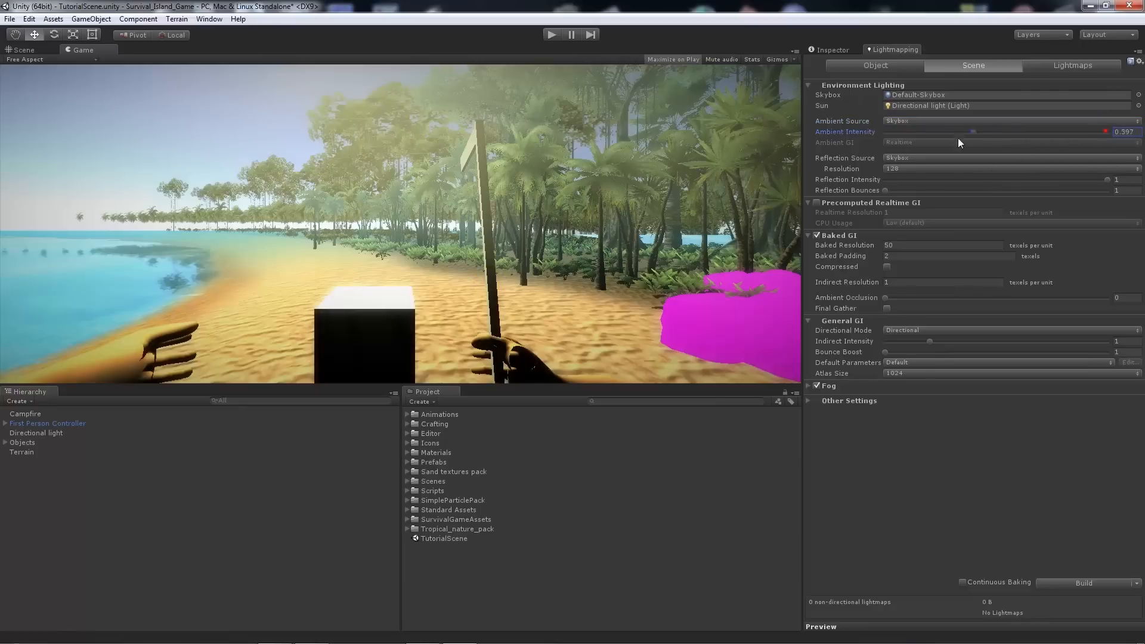
pyautogui.moveTo(971, 131); pyautogui.dragTo(941, 131)
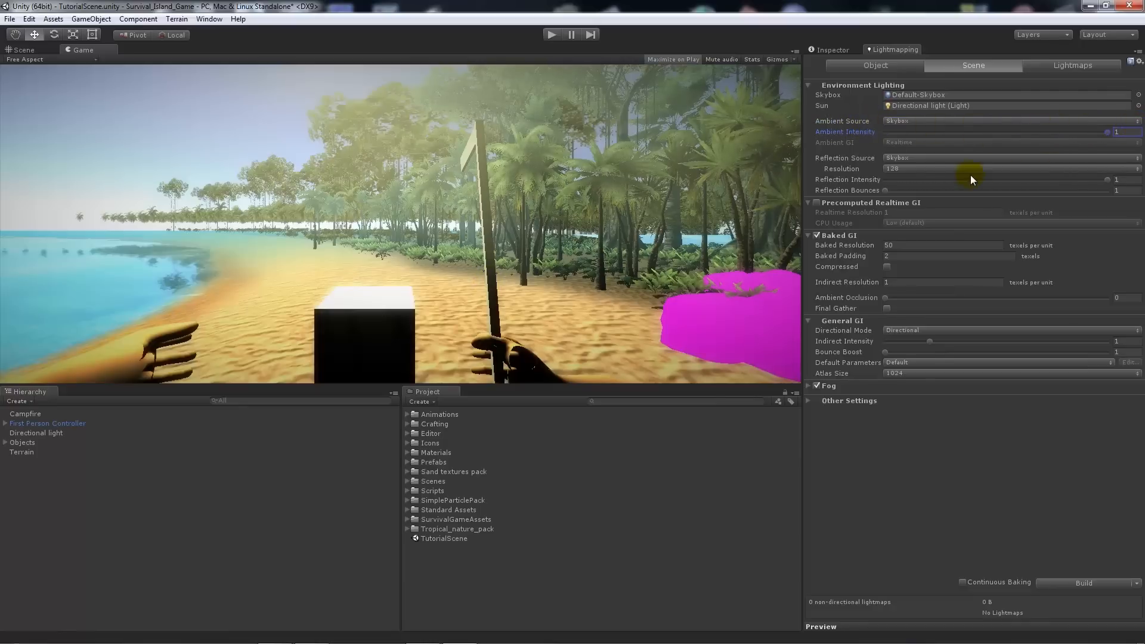
pyautogui.moveTo(1020, 170)
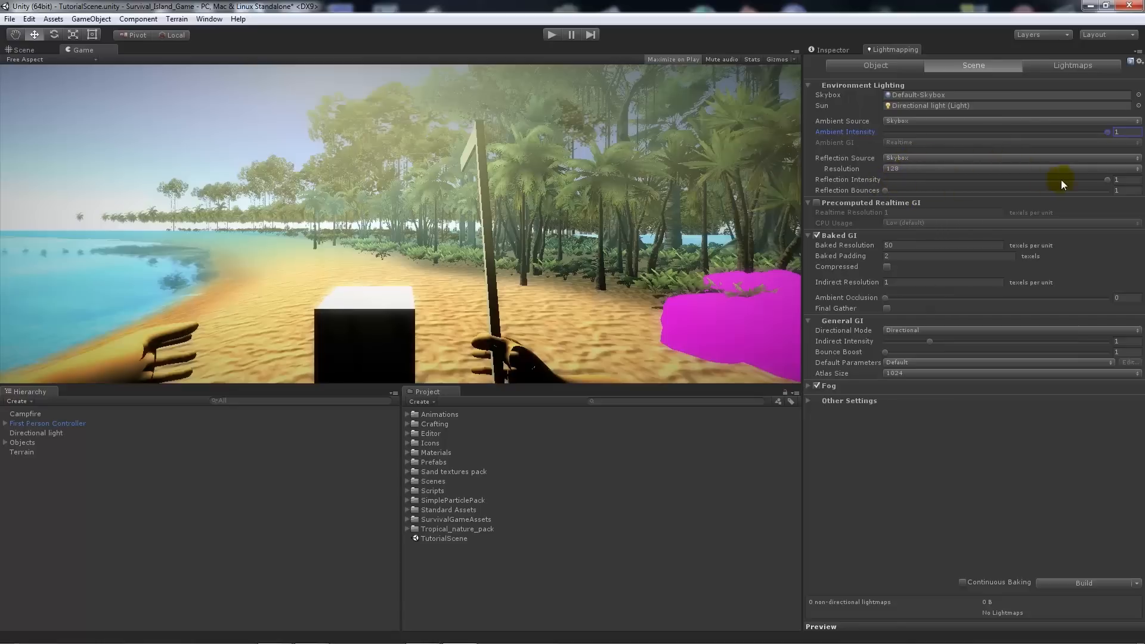
pyautogui.click(1125, 179)
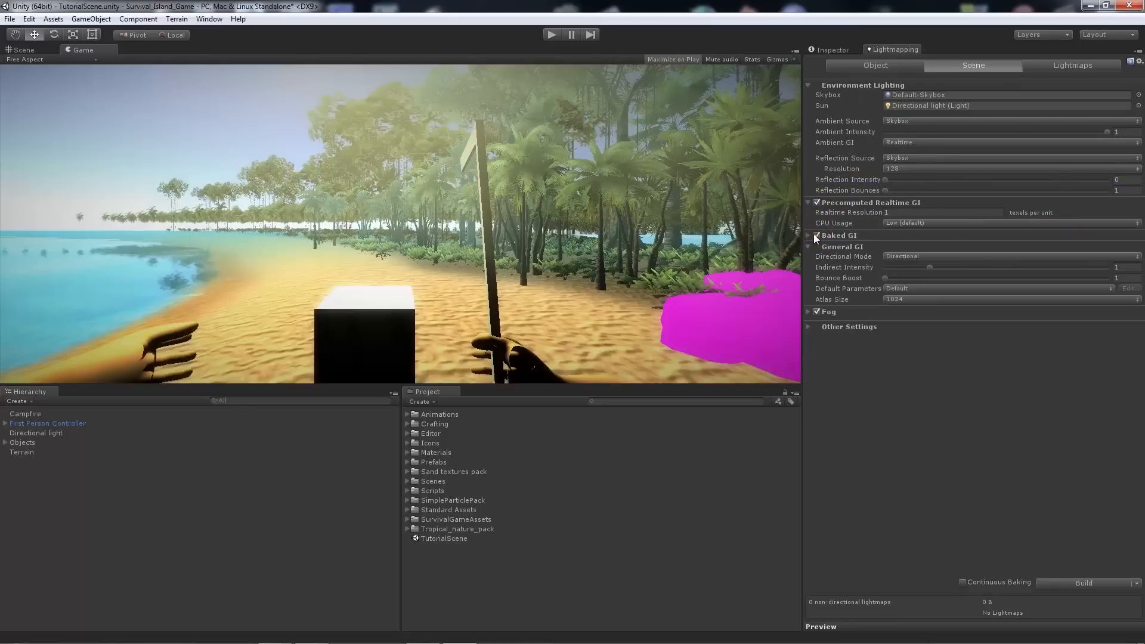
pyautogui.click(812, 236)
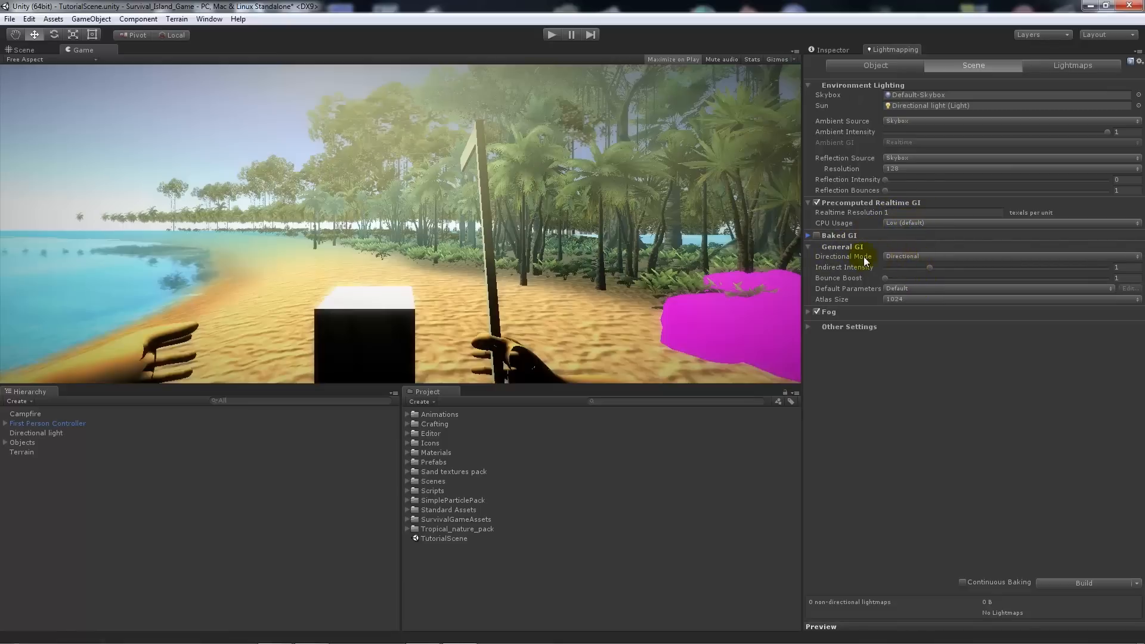
# Step: Review the fog settings, leaving fog off, then select the directional light
pyautogui.click(829, 311)
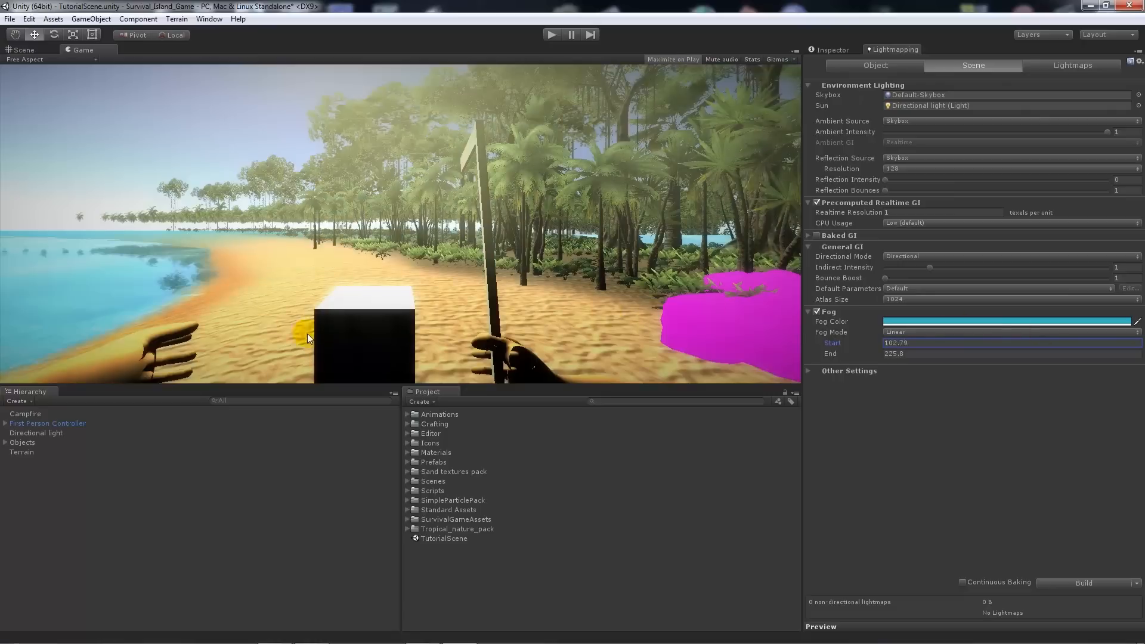
pyautogui.click(810, 311)
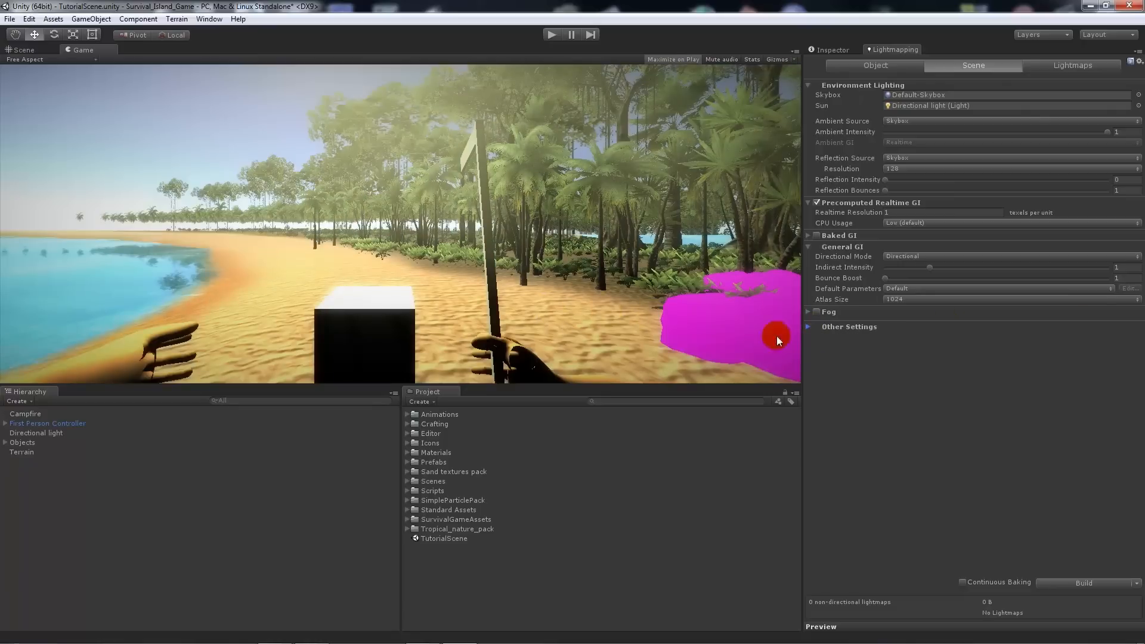
pyautogui.click(36, 432)
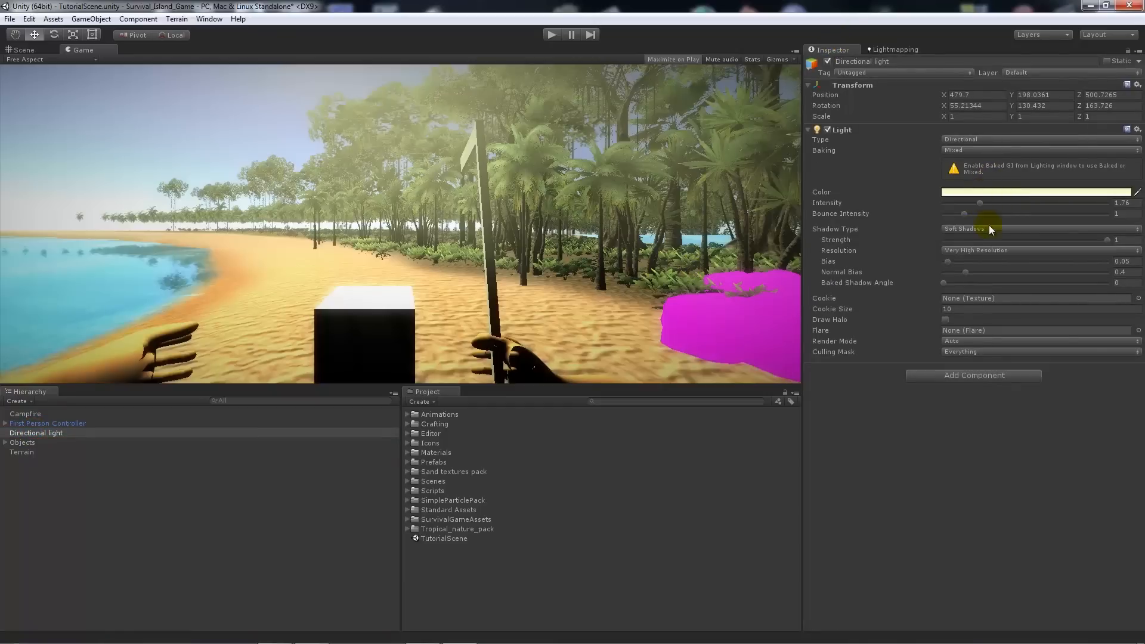
# Step: Set the directional light's baking mode to Realtime and select the Terrain object
pyautogui.click(1036, 150)
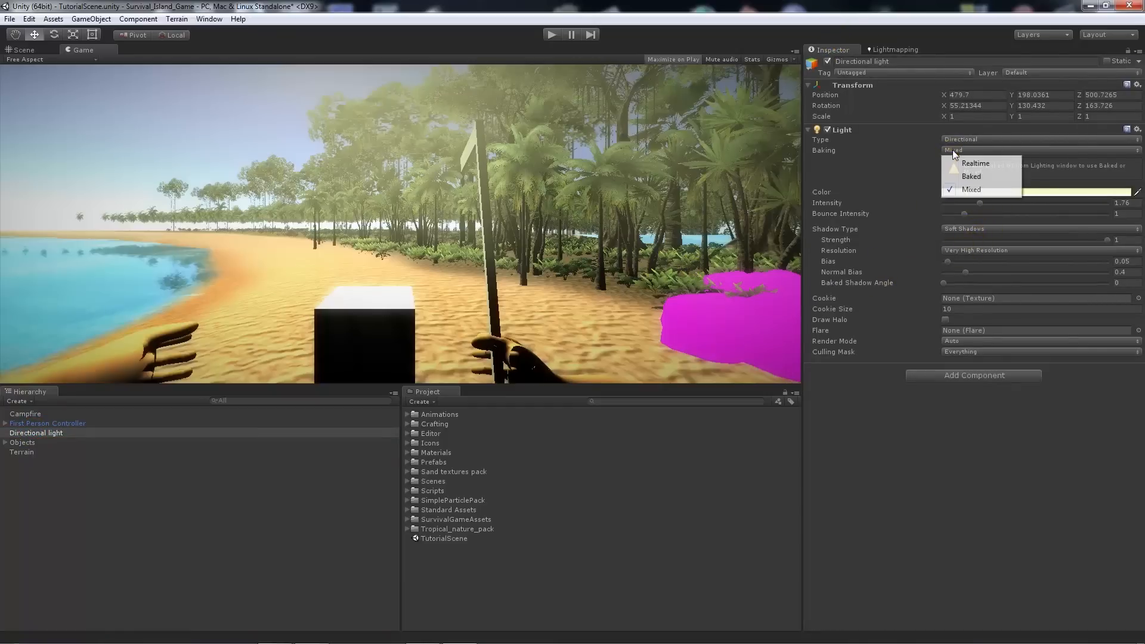
pyautogui.click(976, 163)
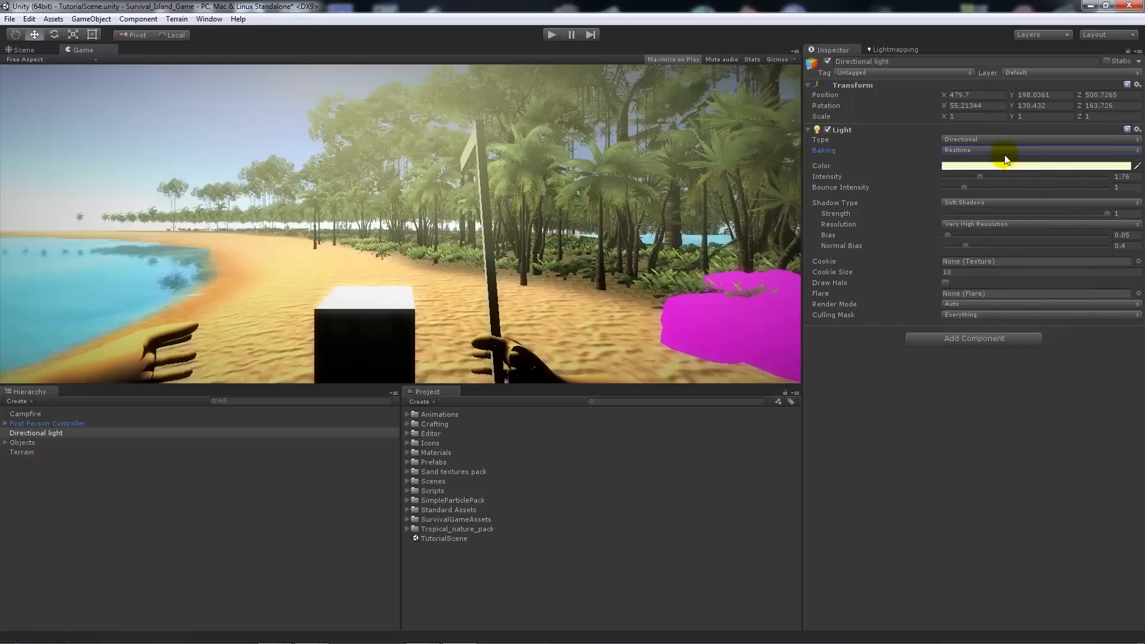
pyautogui.moveTo(942, 376)
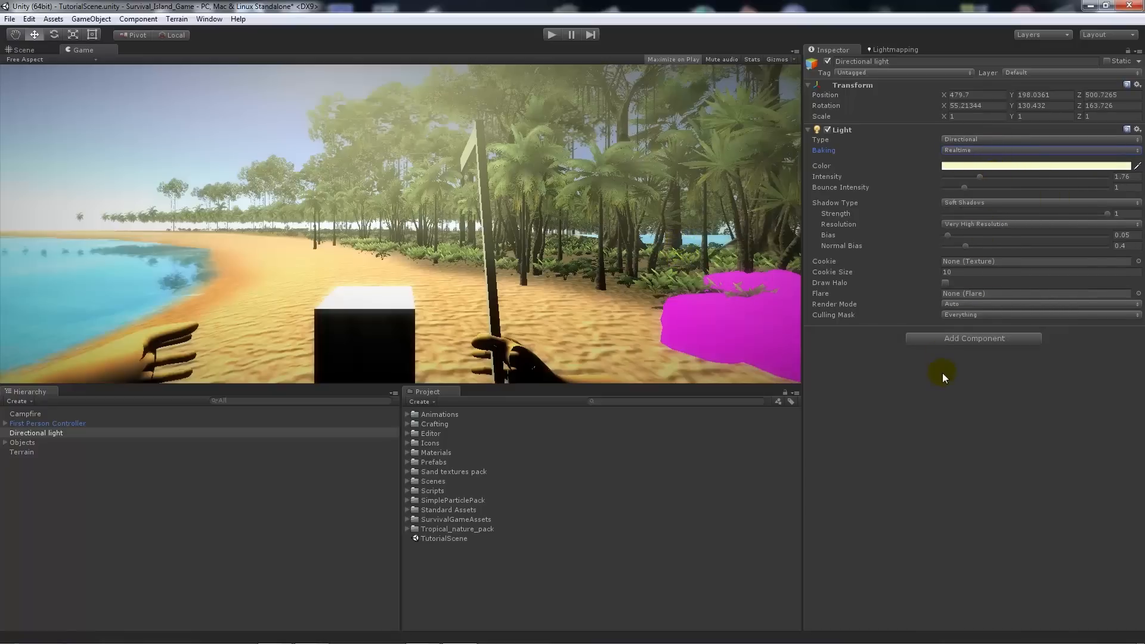
pyautogui.moveTo(40, 453)
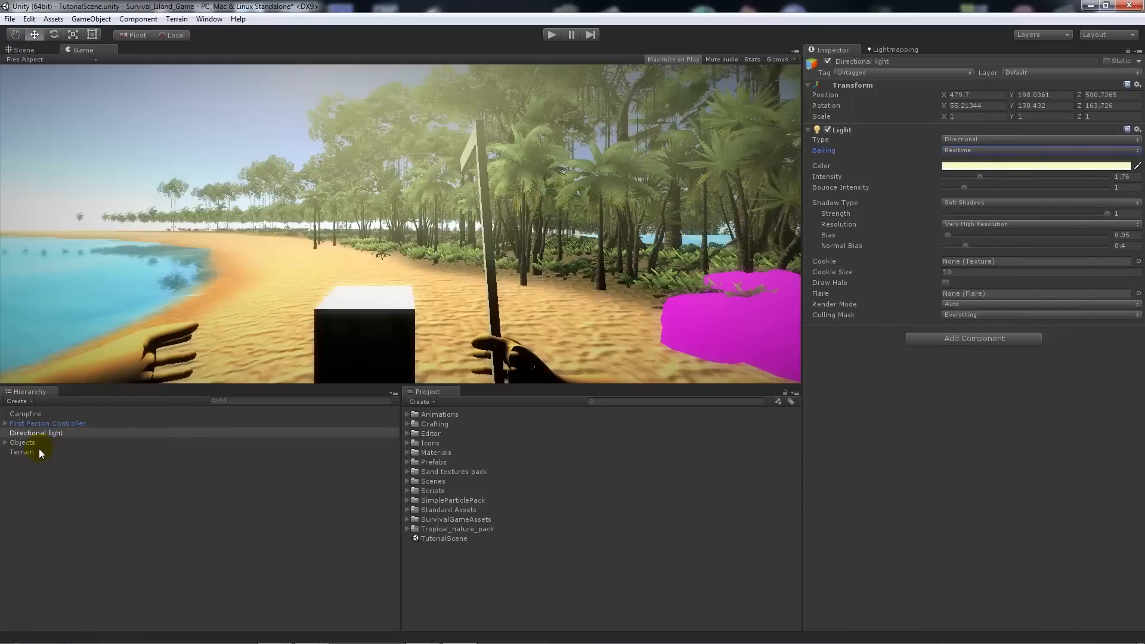
pyautogui.click(22, 451)
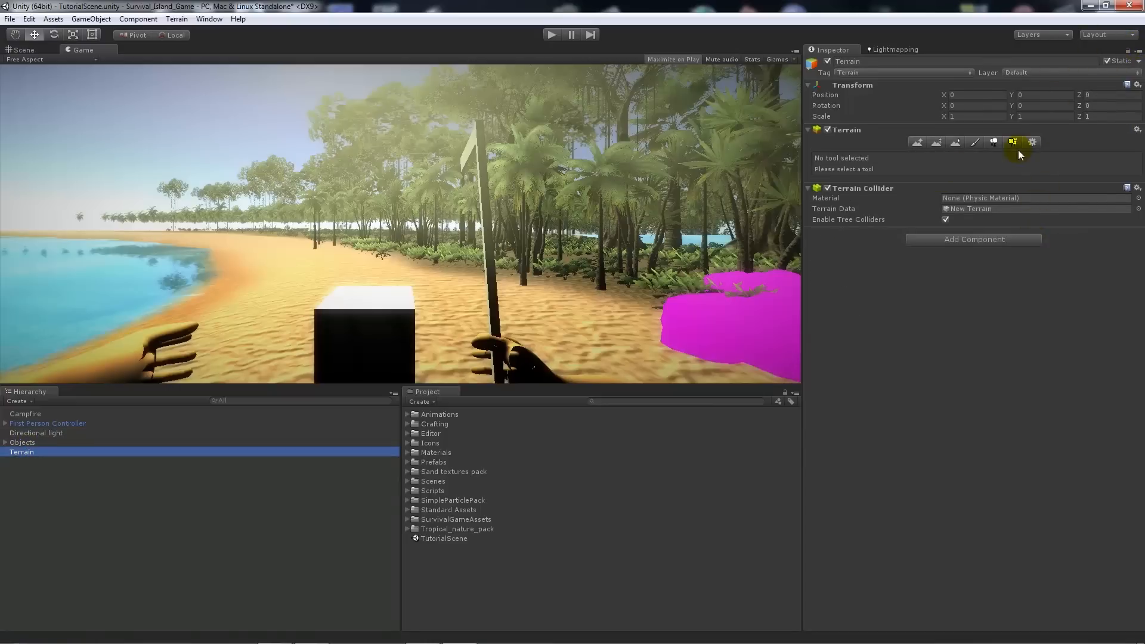
pyautogui.click(28, 18)
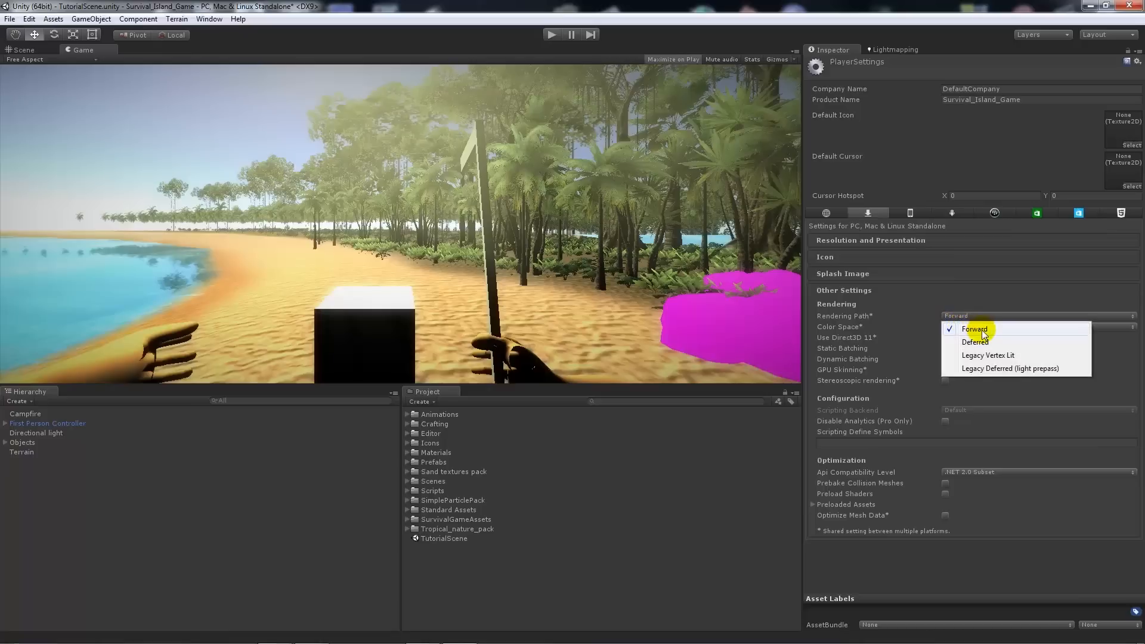
pyautogui.moveTo(986, 375)
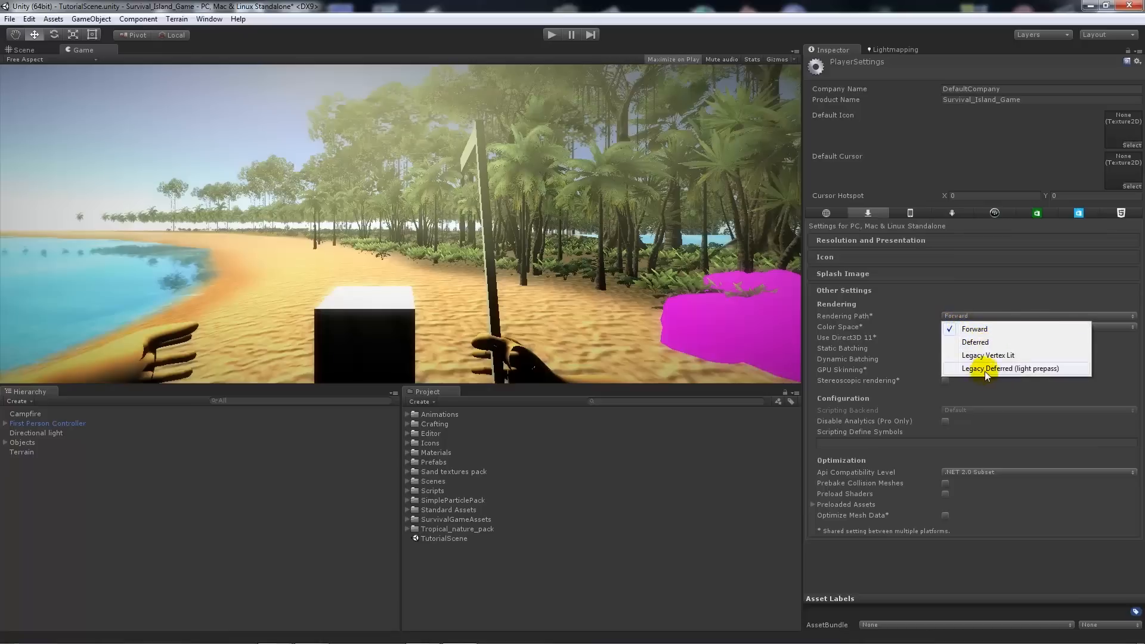
# Step: Set the rendering path to Forward with Direct3D 11 enabled and reload the editor under DX11
pyautogui.click(974, 342)
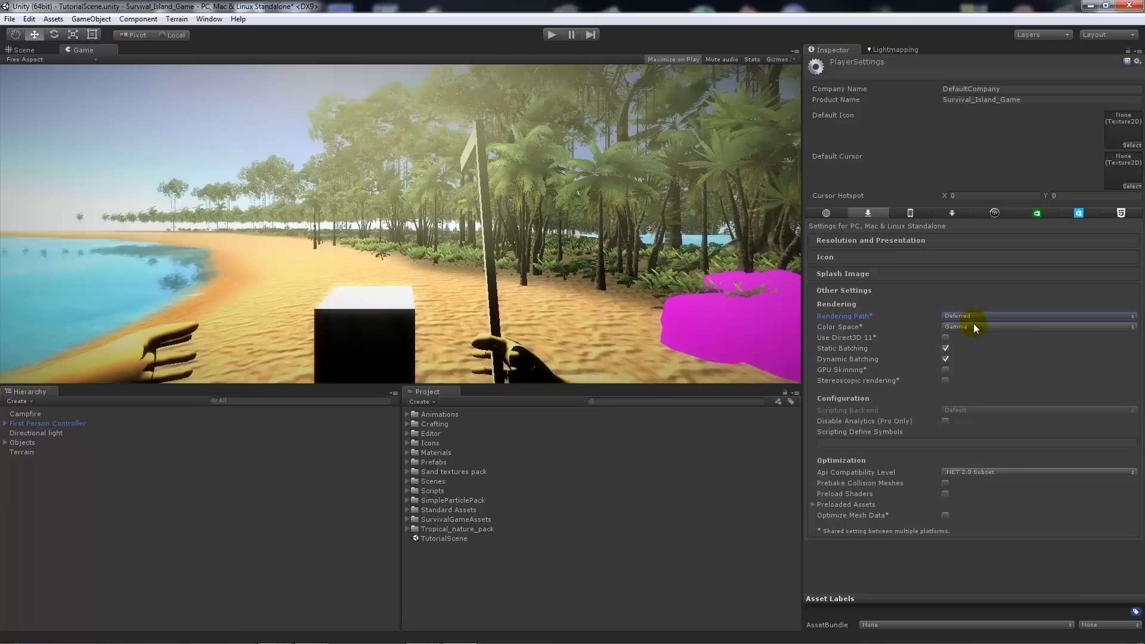
pyautogui.click(1037, 315)
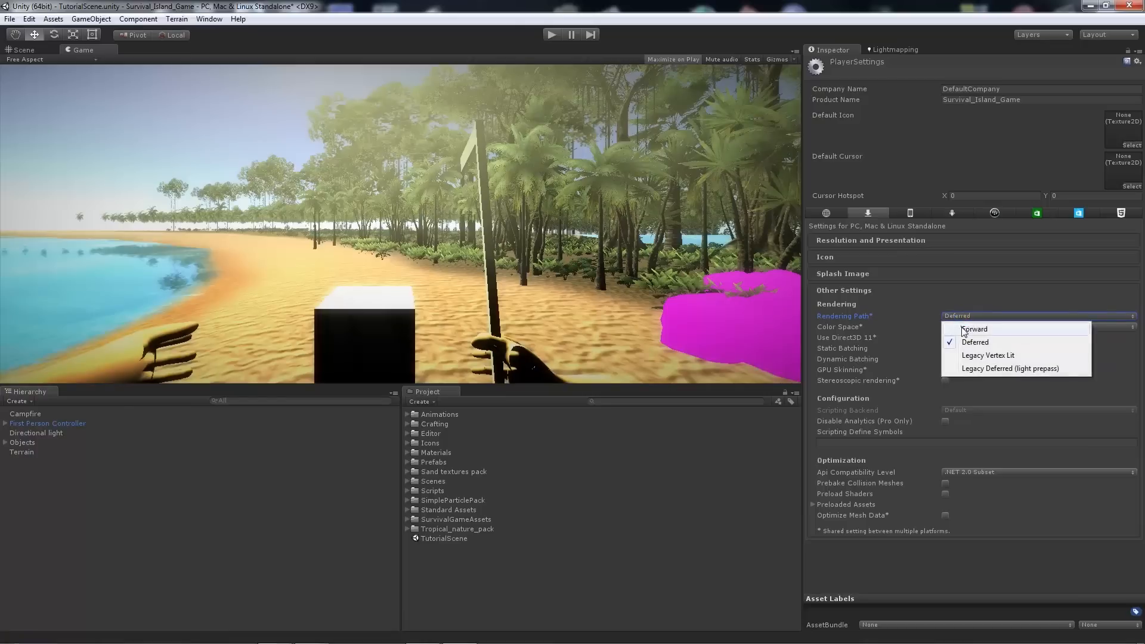
pyautogui.click(975, 329)
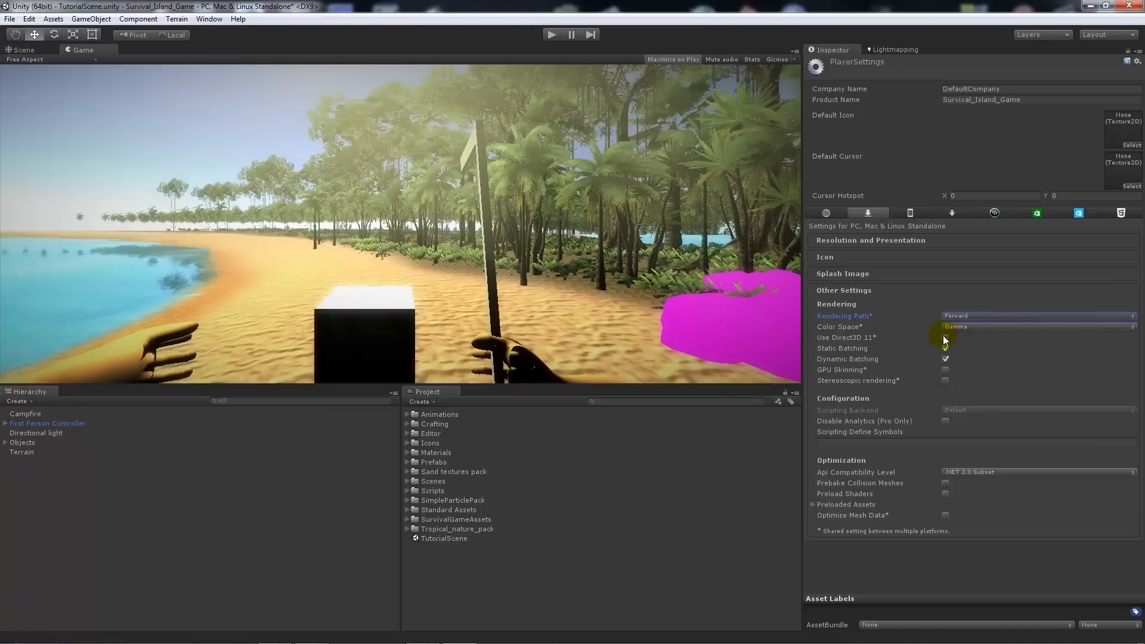
pyautogui.click(945, 338)
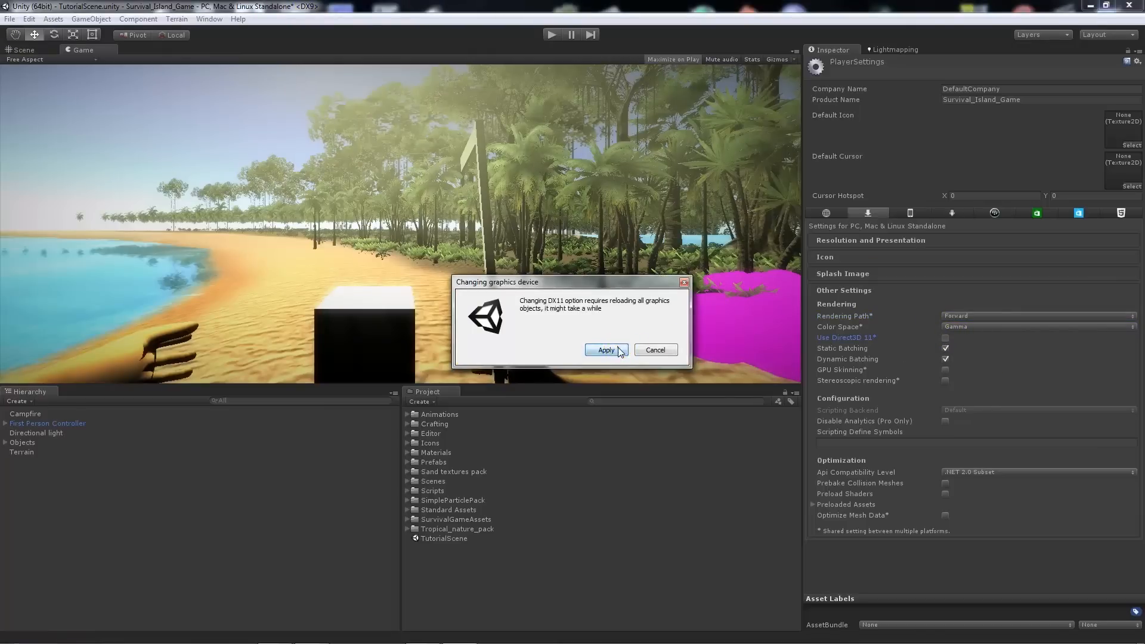
pyautogui.click(604, 349)
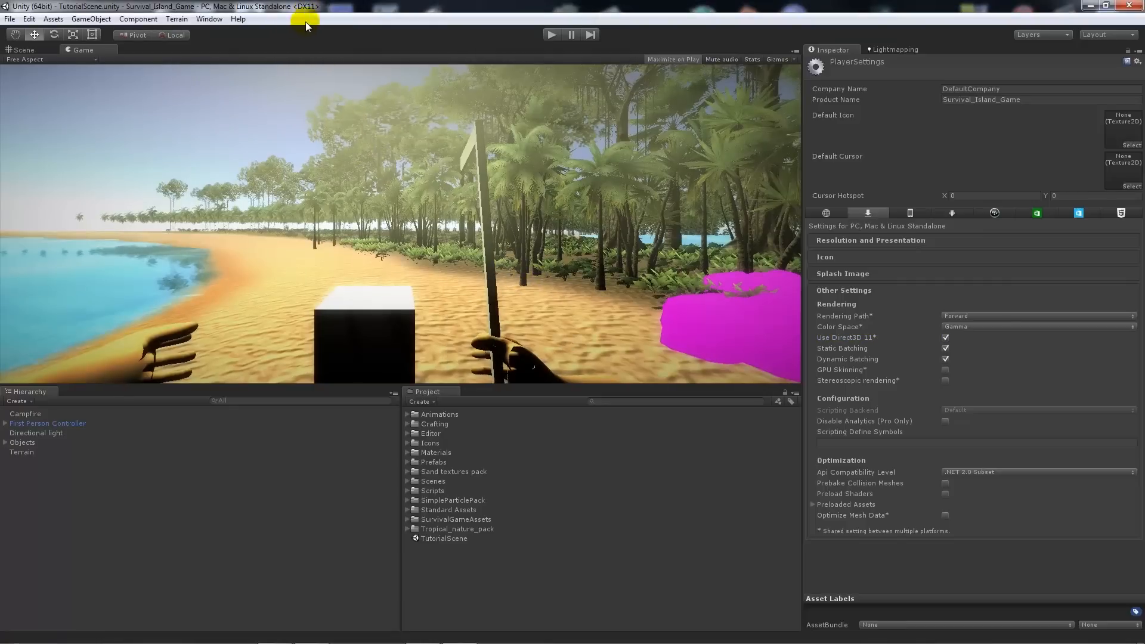
pyautogui.moveTo(894, 360)
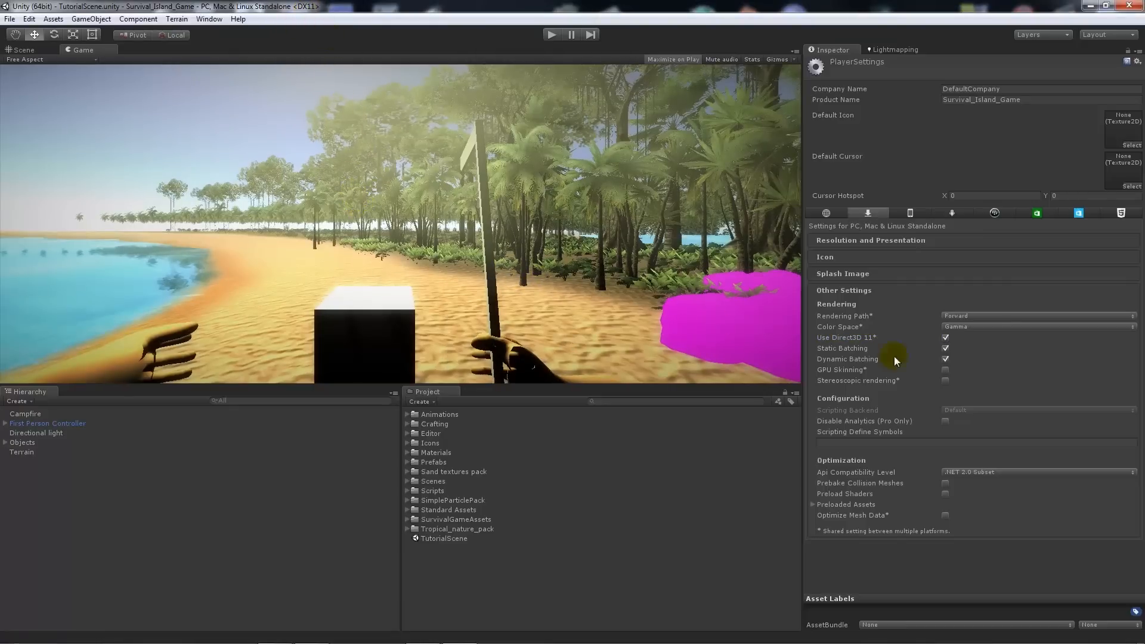
pyautogui.moveTo(928, 313)
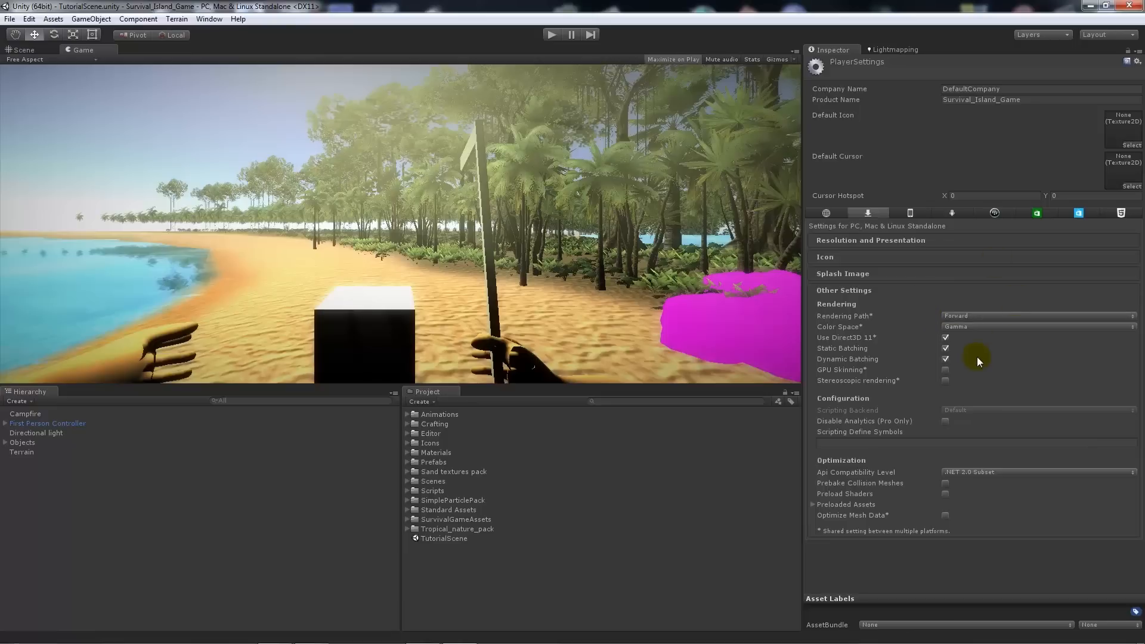
pyautogui.moveTo(860, 159)
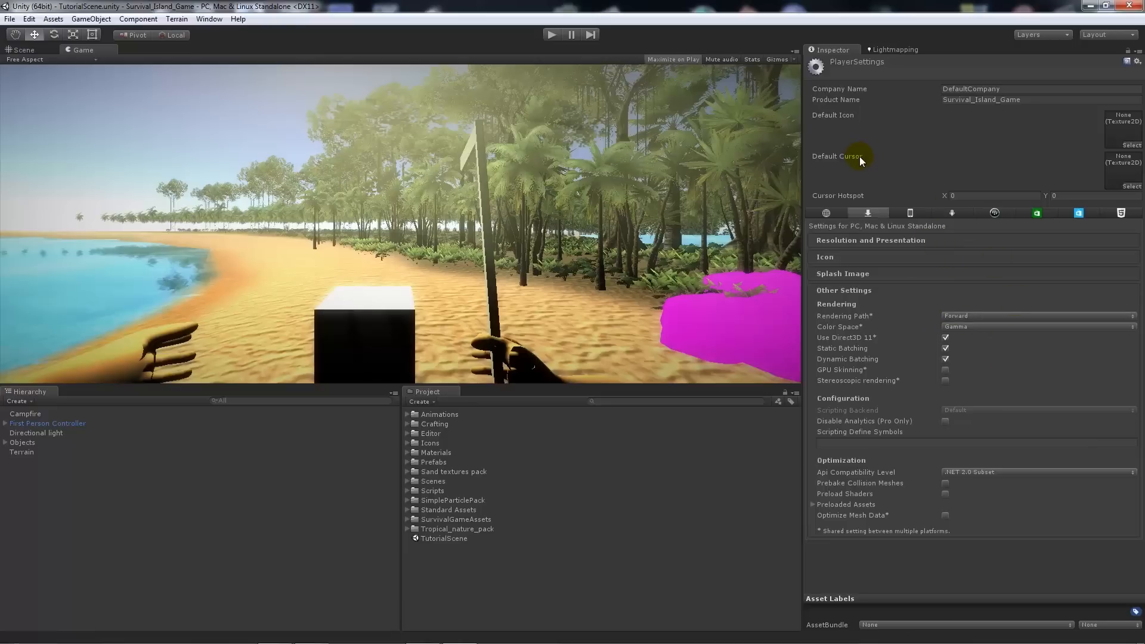
pyautogui.click(29, 18)
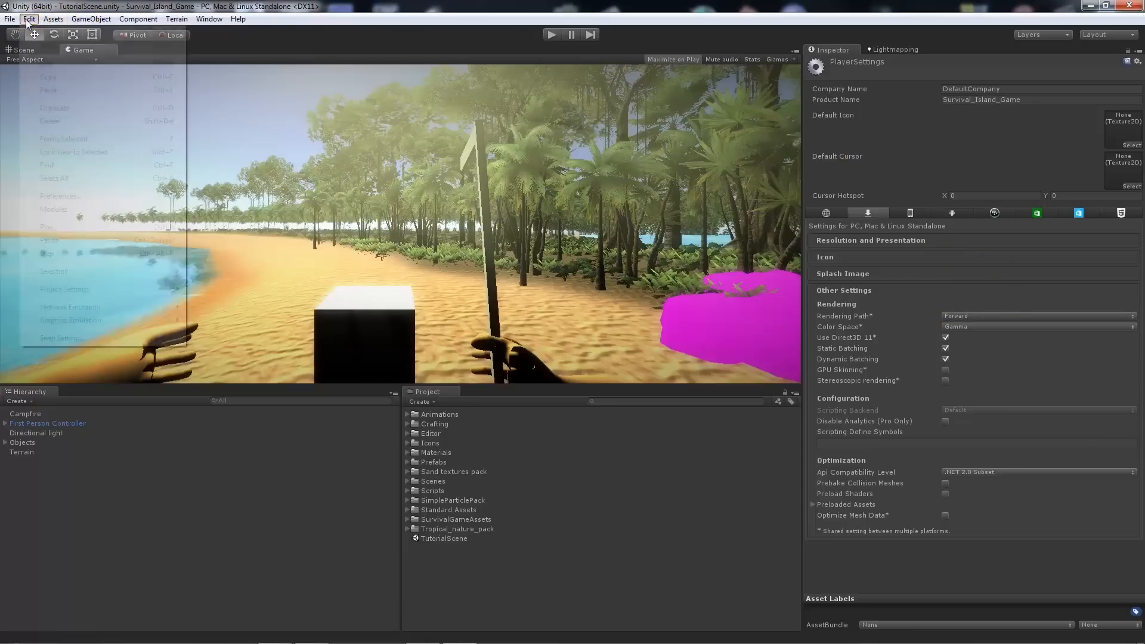
pyautogui.moveTo(64, 289)
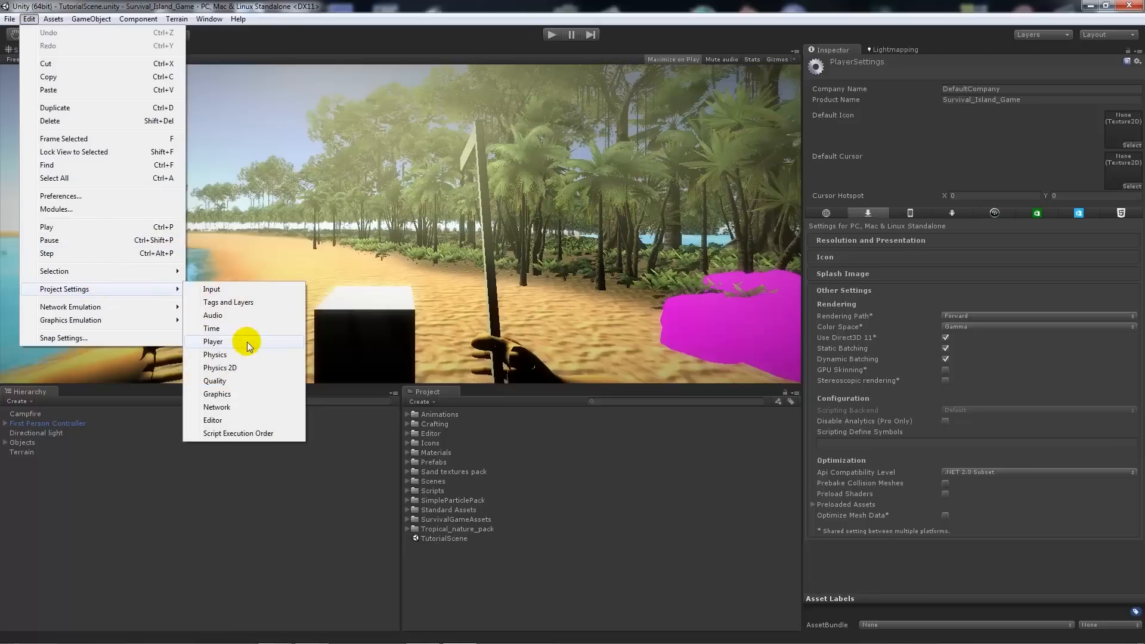
# Step: Review the Quality settings, comparing Beautiful and Fantastic, and keep the Fantastic level
pyautogui.click(215, 380)
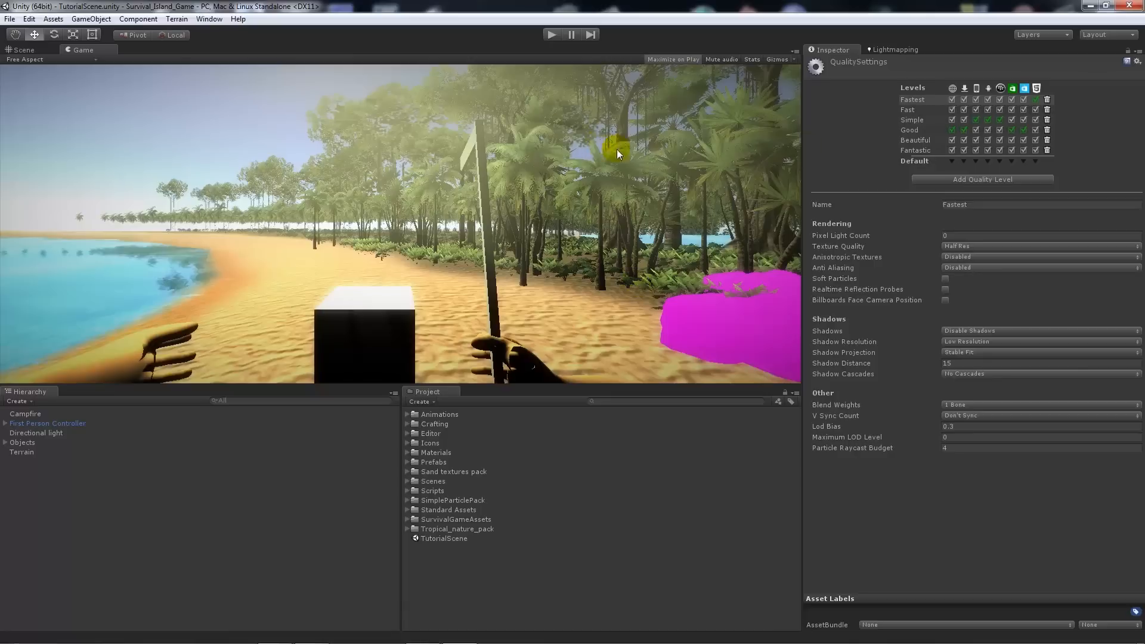
pyautogui.click(916, 151)
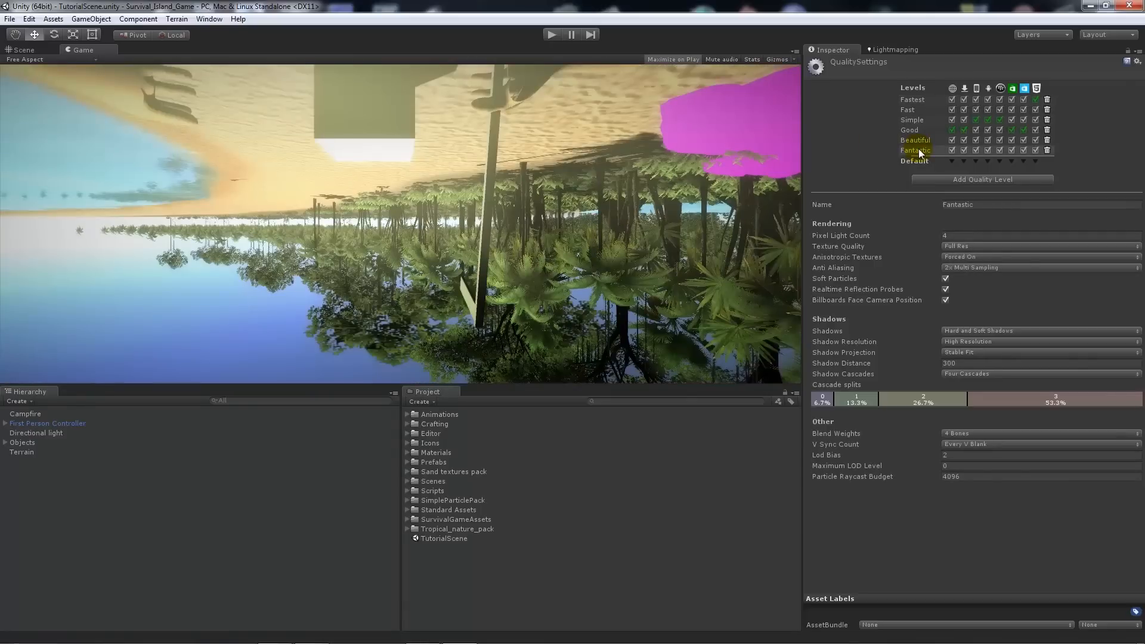
pyautogui.click(914, 139)
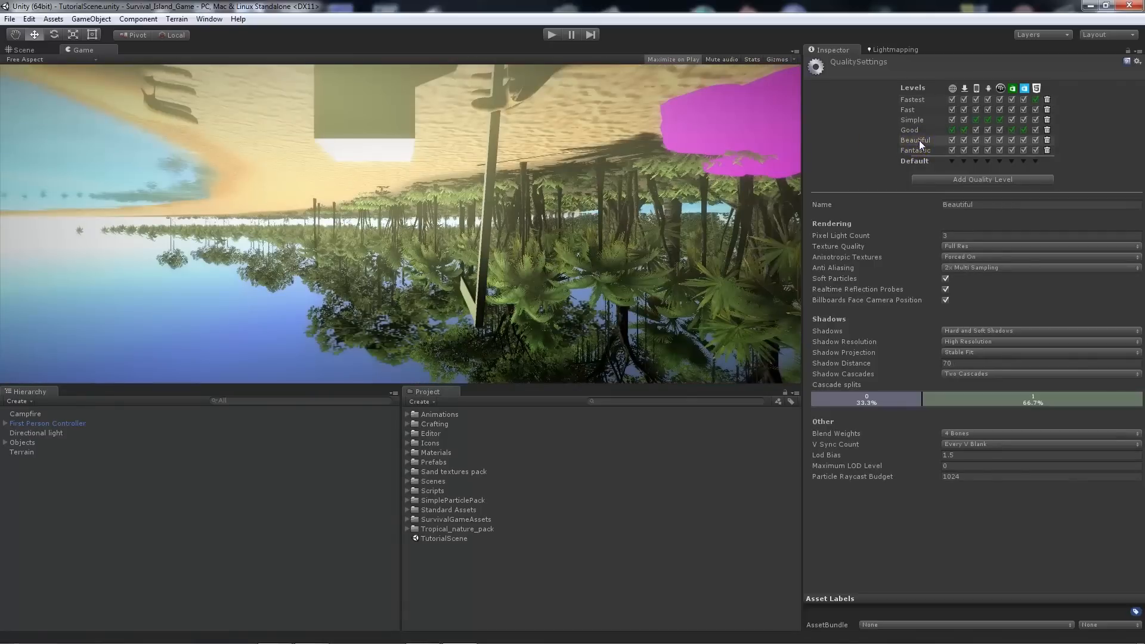
pyautogui.click(915, 151)
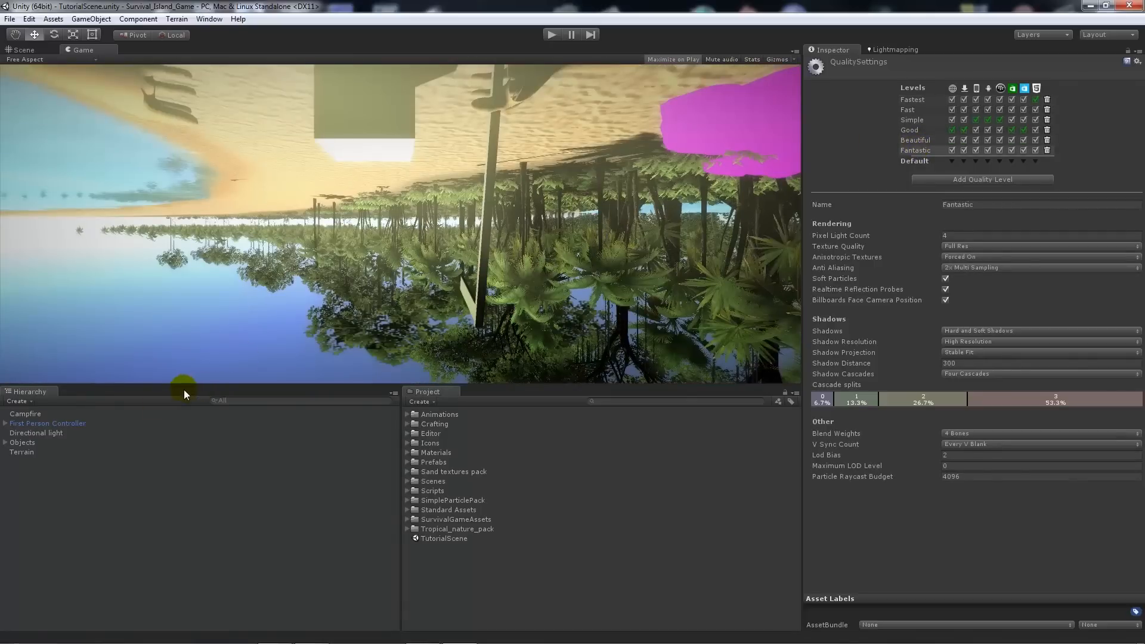
pyautogui.click(22, 51)
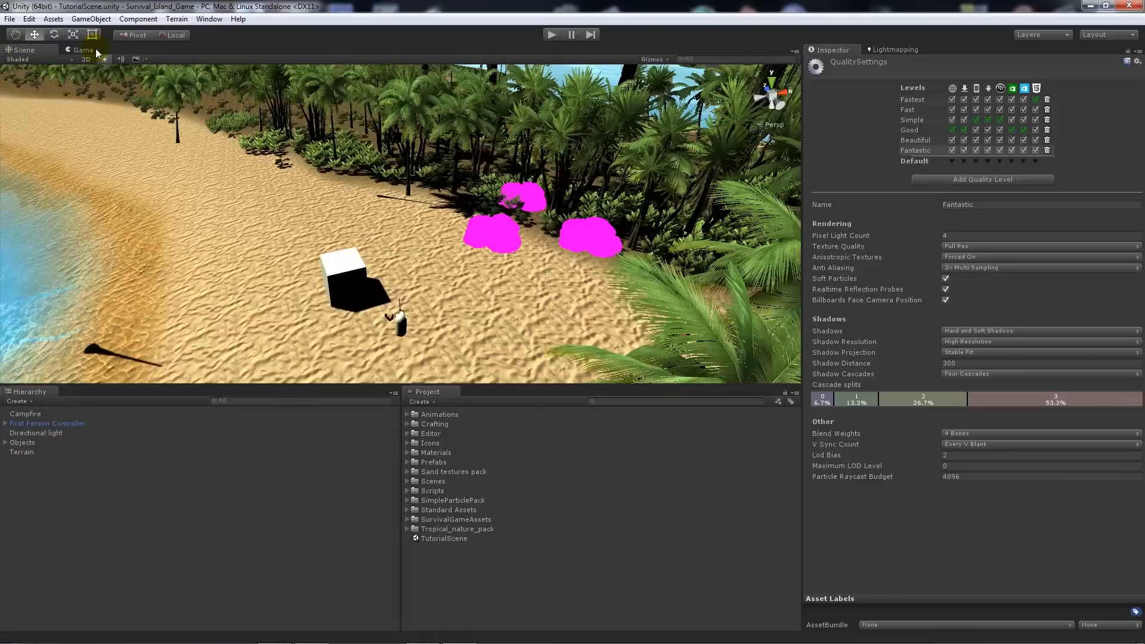
pyautogui.click(83, 49)
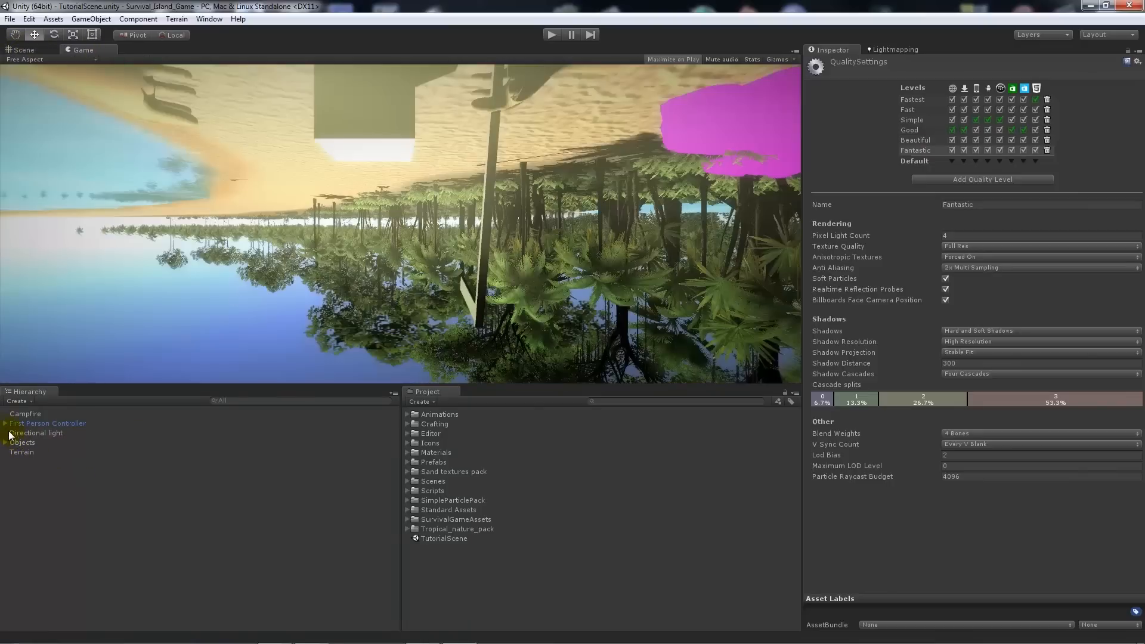
# Step: Enable continuous lighting baking so the campfire cube renders fully lit
pyautogui.click(48, 423)
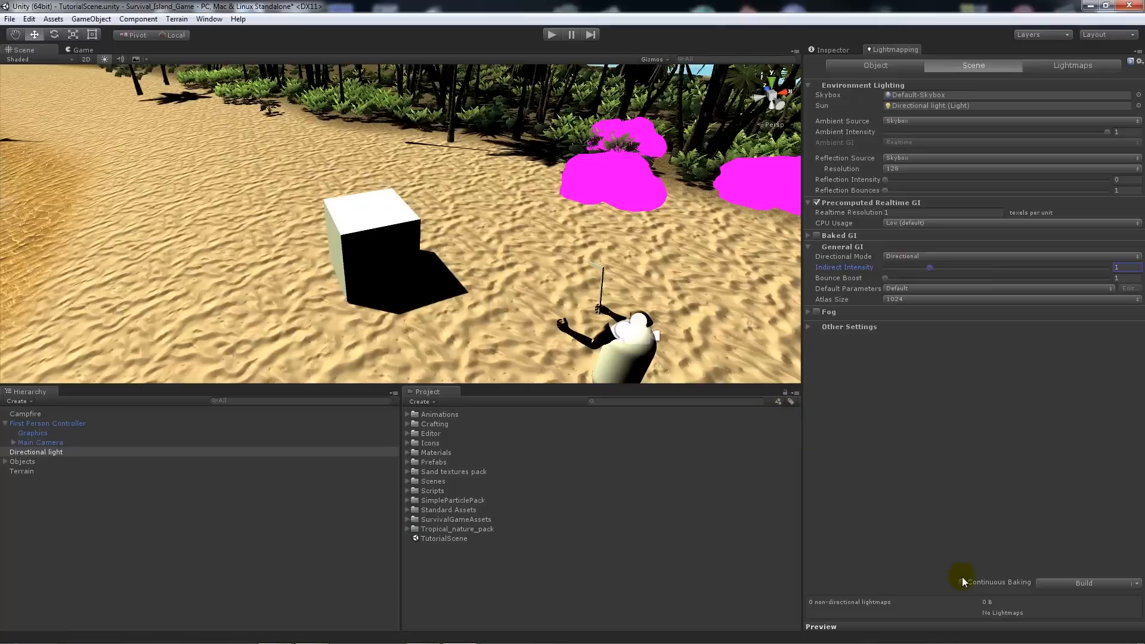
pyautogui.click(964, 582)
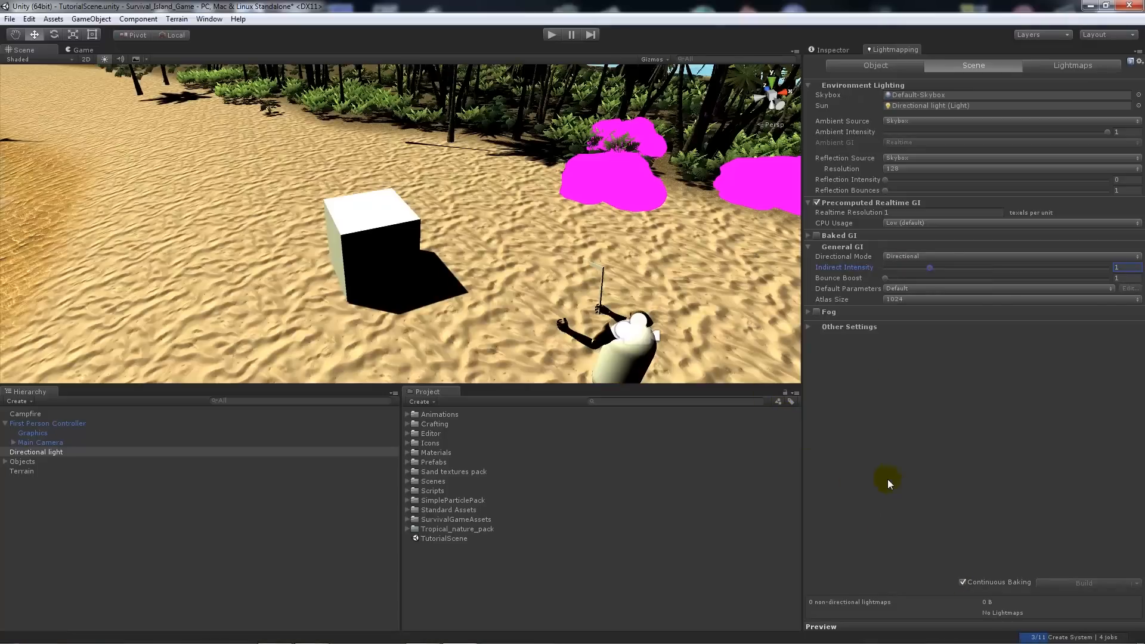
pyautogui.moveTo(931, 346)
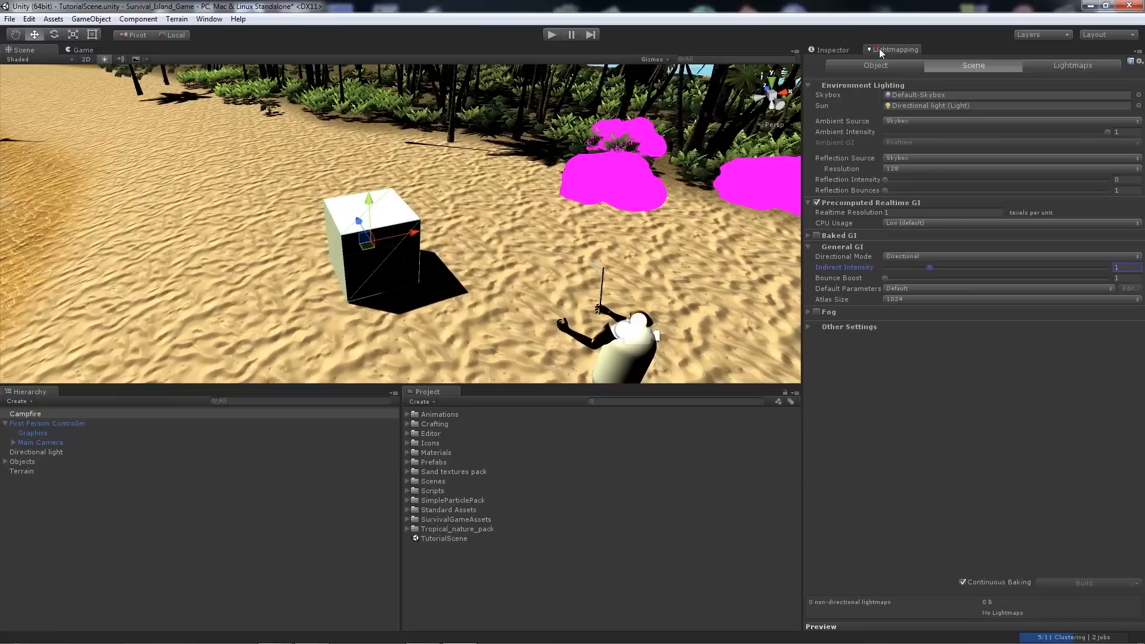
pyautogui.moveTo(835, 379)
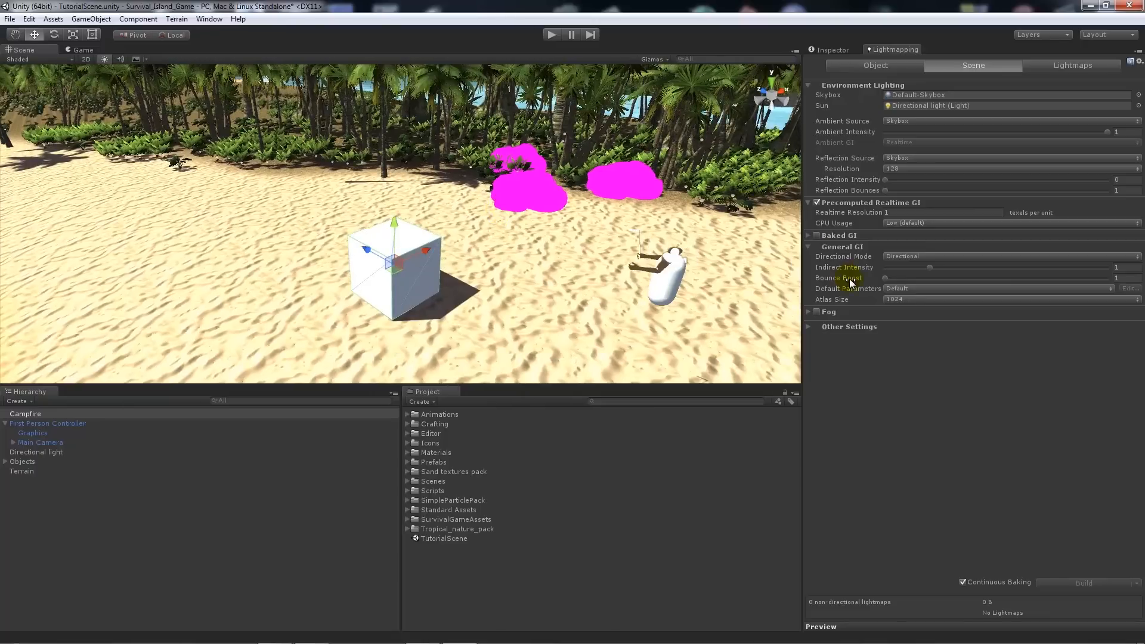
pyautogui.moveTo(764, 402)
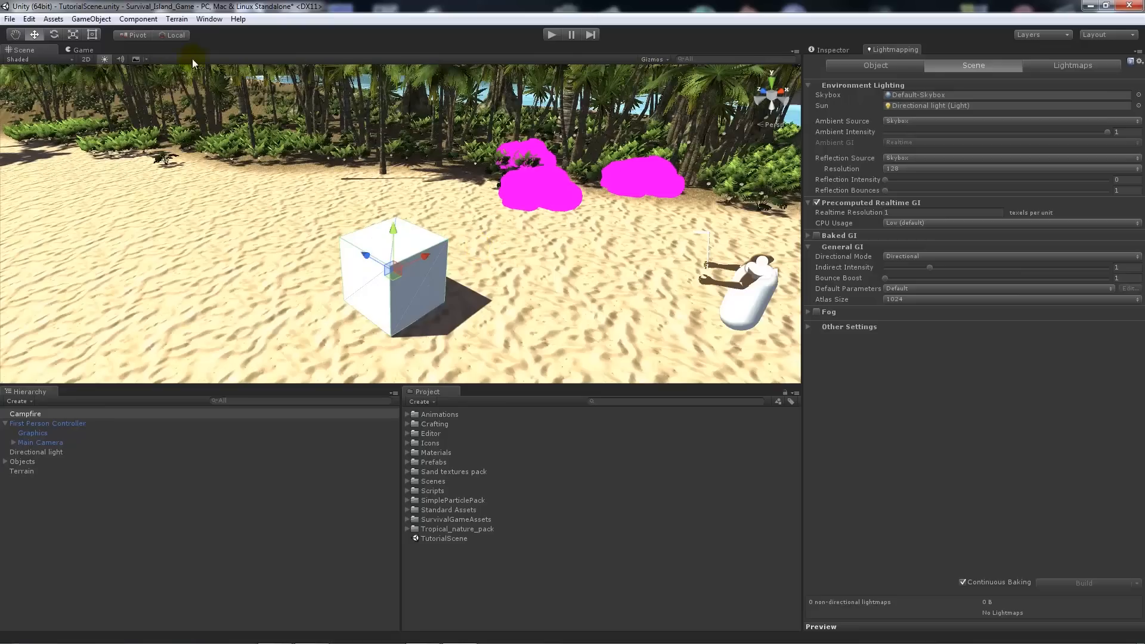
# Step: Adjust the indirect lighting intensity in game view and select the directional light for tuning
pyautogui.click(82, 50)
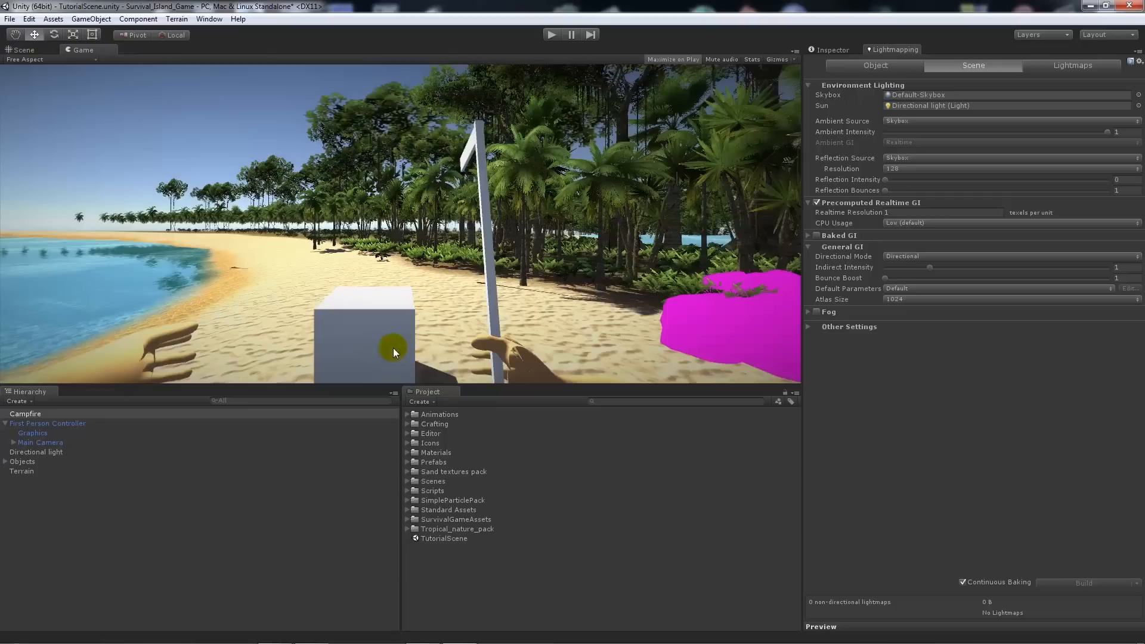
pyautogui.moveTo(427, 347)
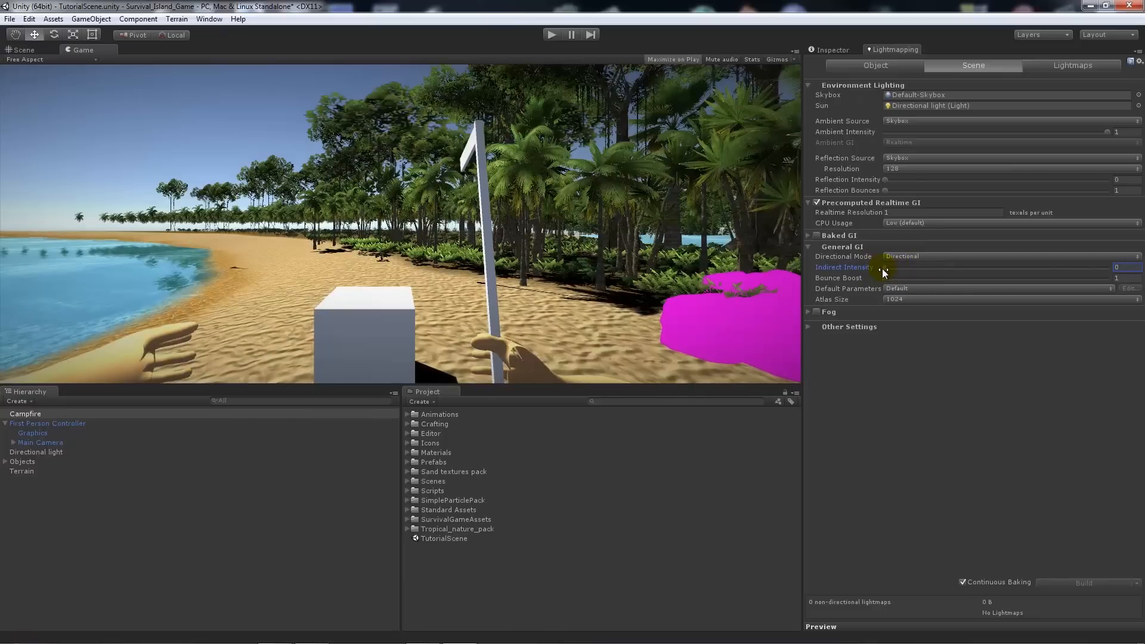
pyautogui.moveTo(888, 272); pyautogui.dragTo(902, 271)
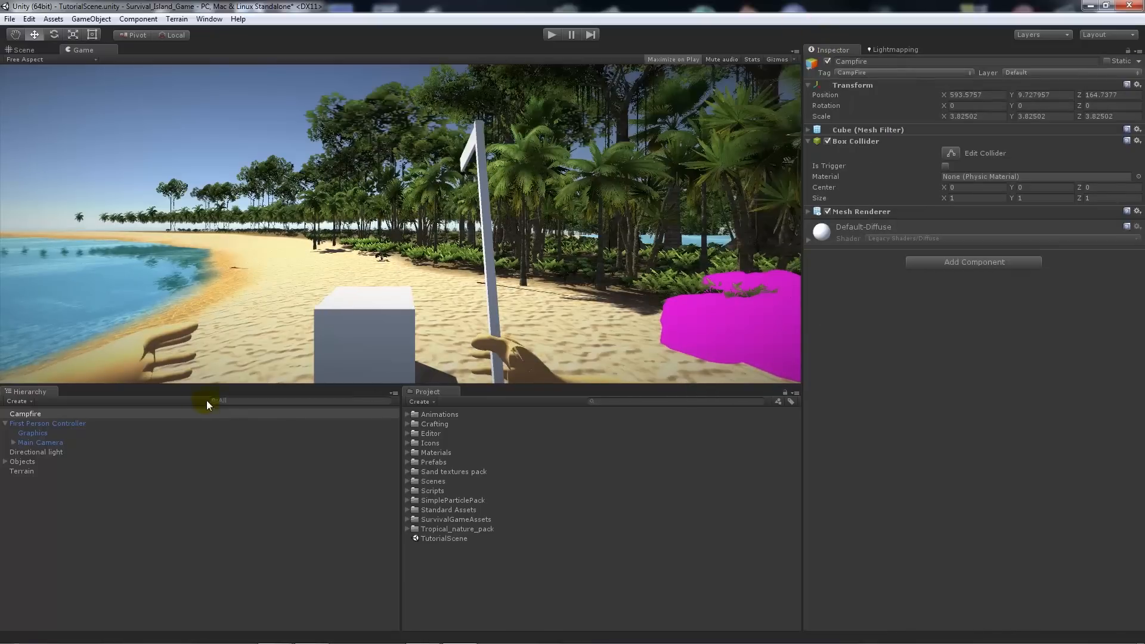
pyautogui.click(36, 450)
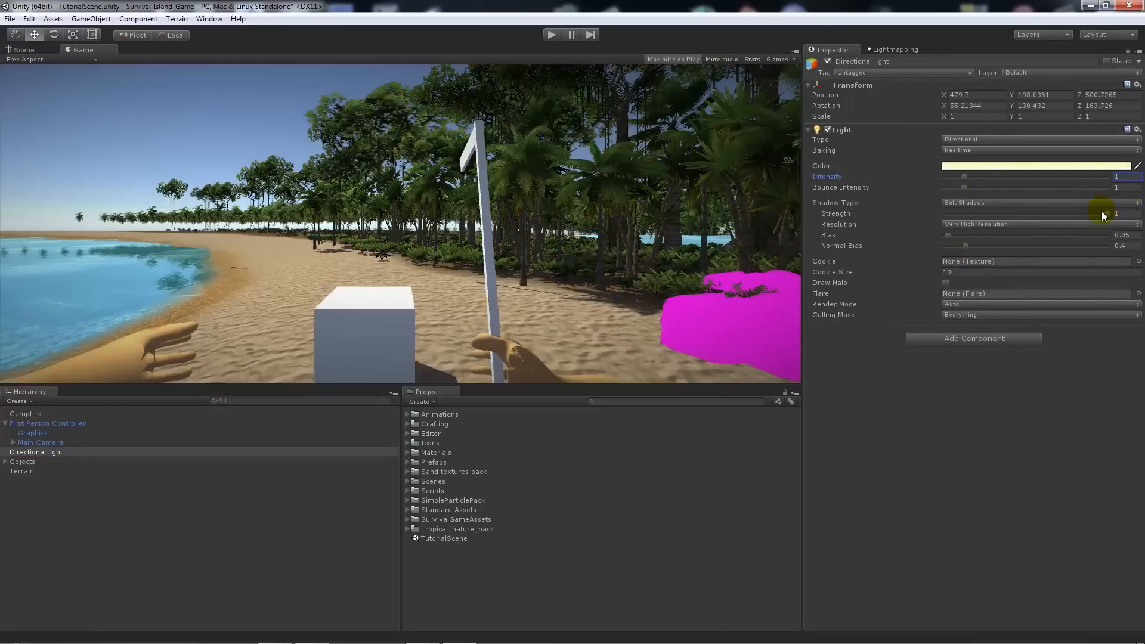
pyautogui.moveTo(510, 265)
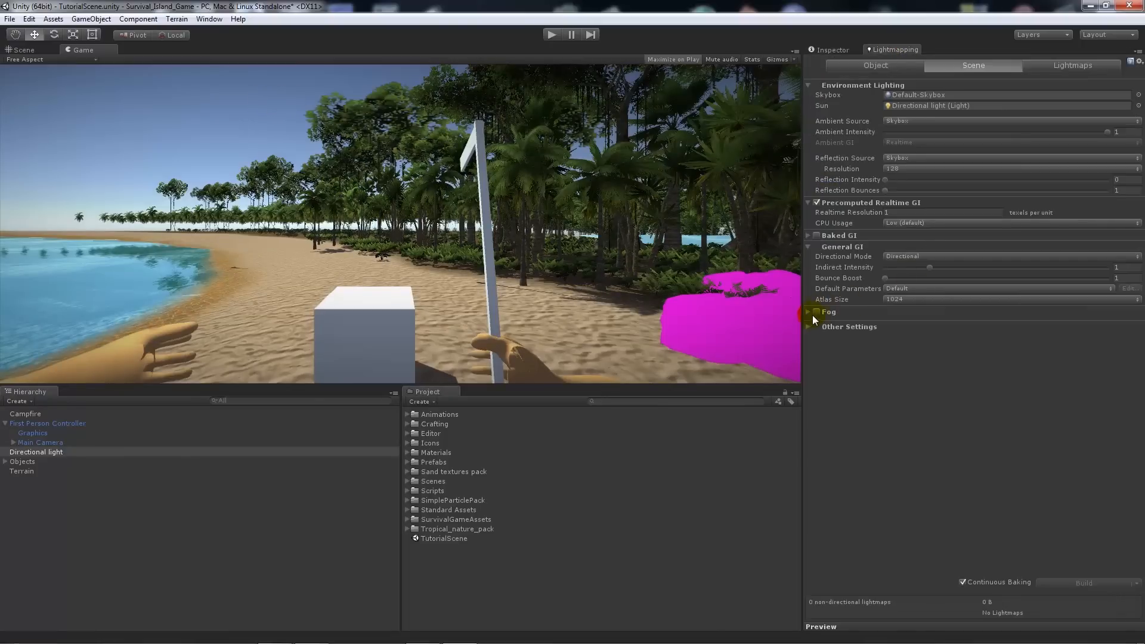
# Step: Enable fog and try Exponential at density 0.03, then Exponential Squared
pyautogui.click(811, 311)
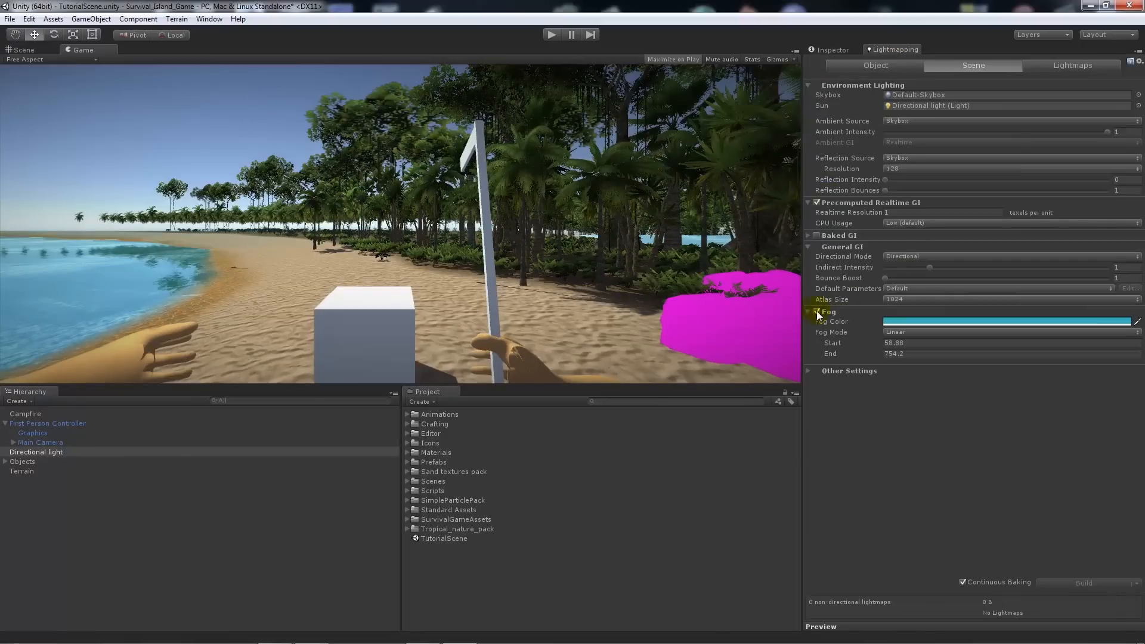
pyautogui.click(1008, 333)
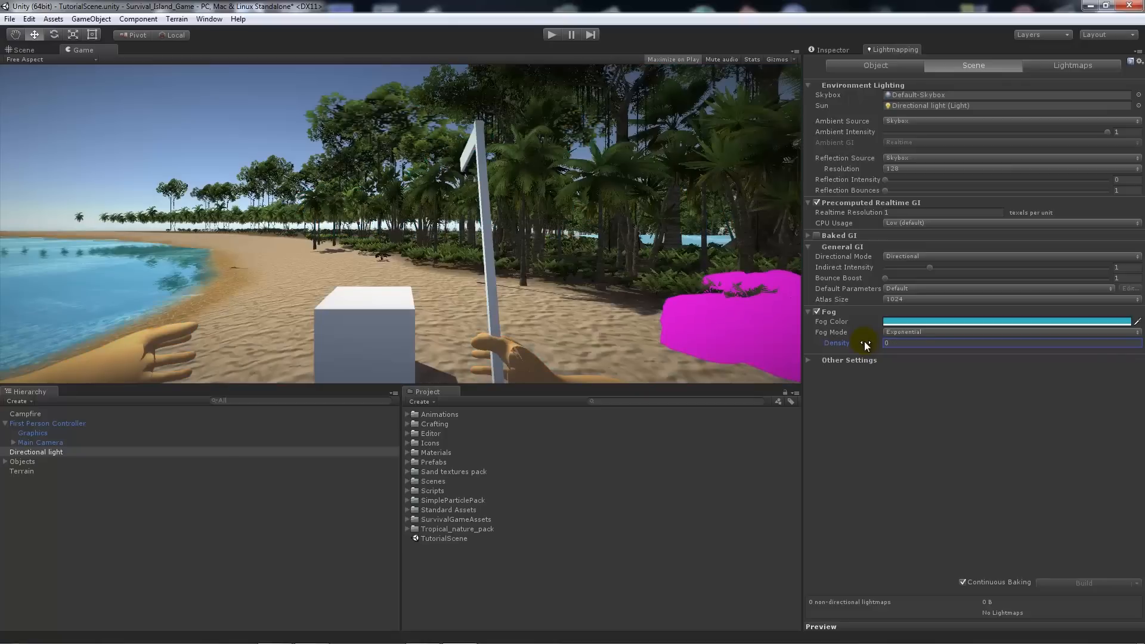
pyautogui.write('0.03')
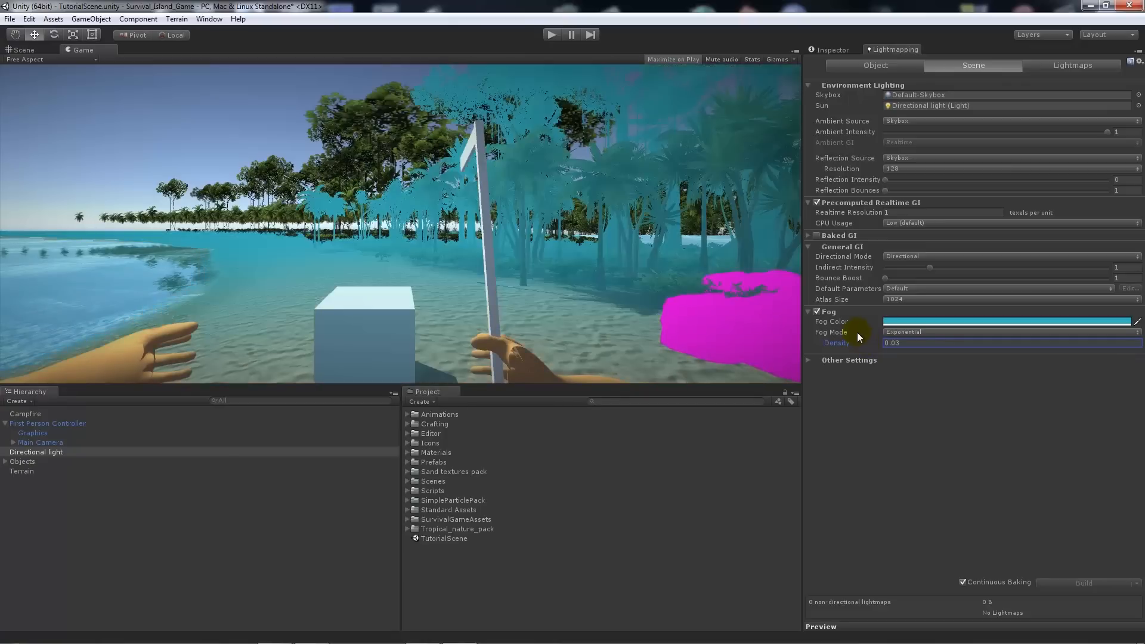
pyautogui.click(909, 343)
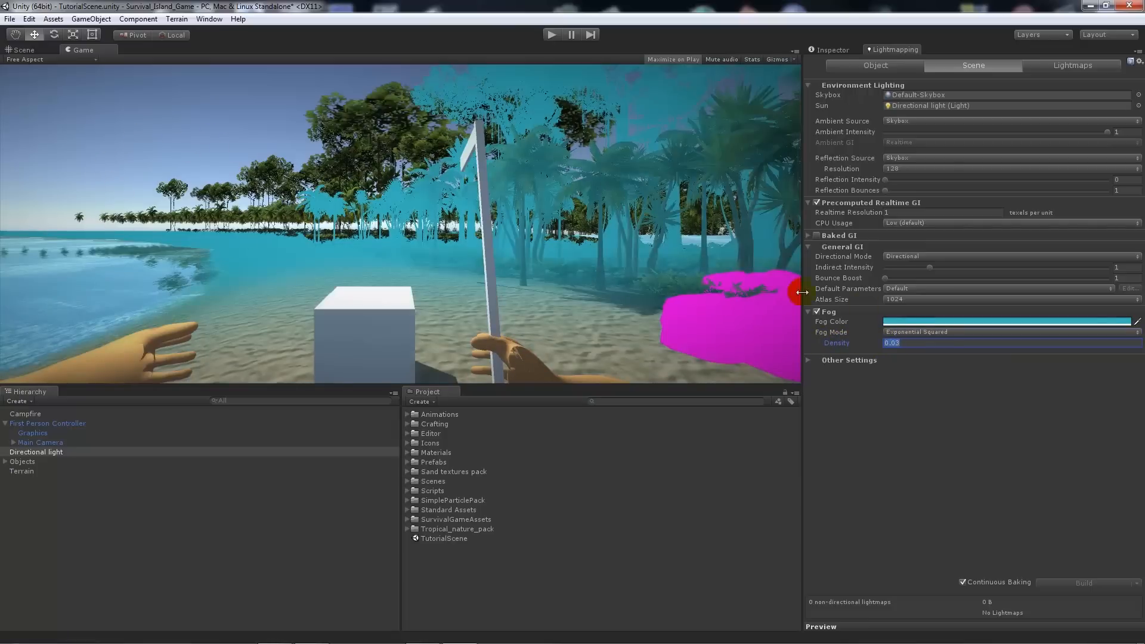
# Step: Switch to Linear fog and push the start distance to -492 with end 712.31
pyautogui.click(1010, 333)
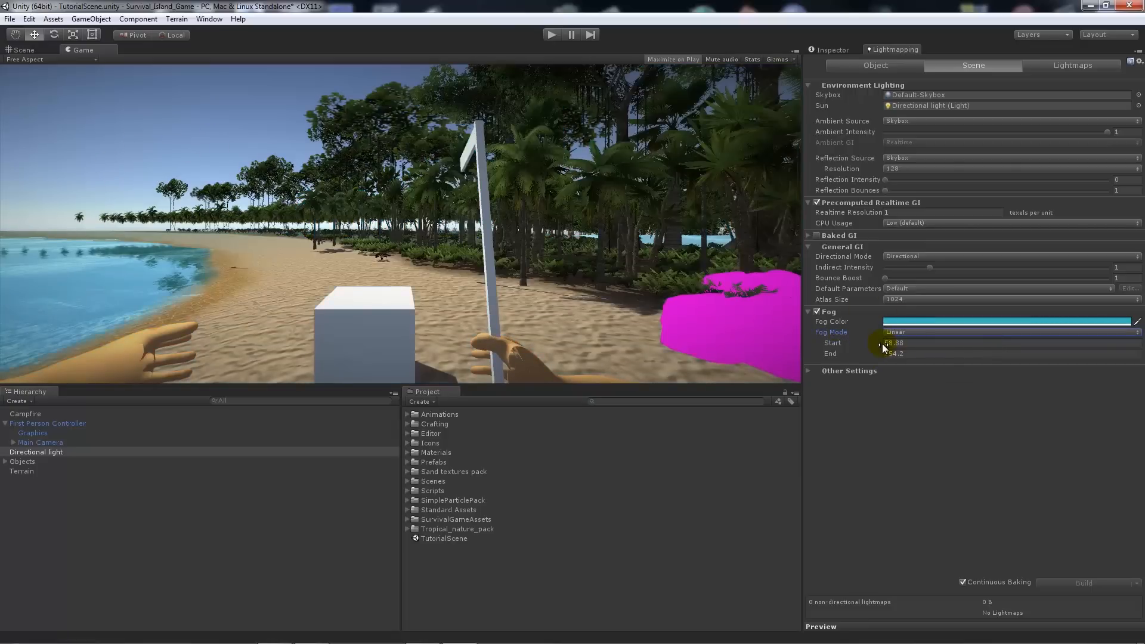
pyautogui.click(1008, 342)
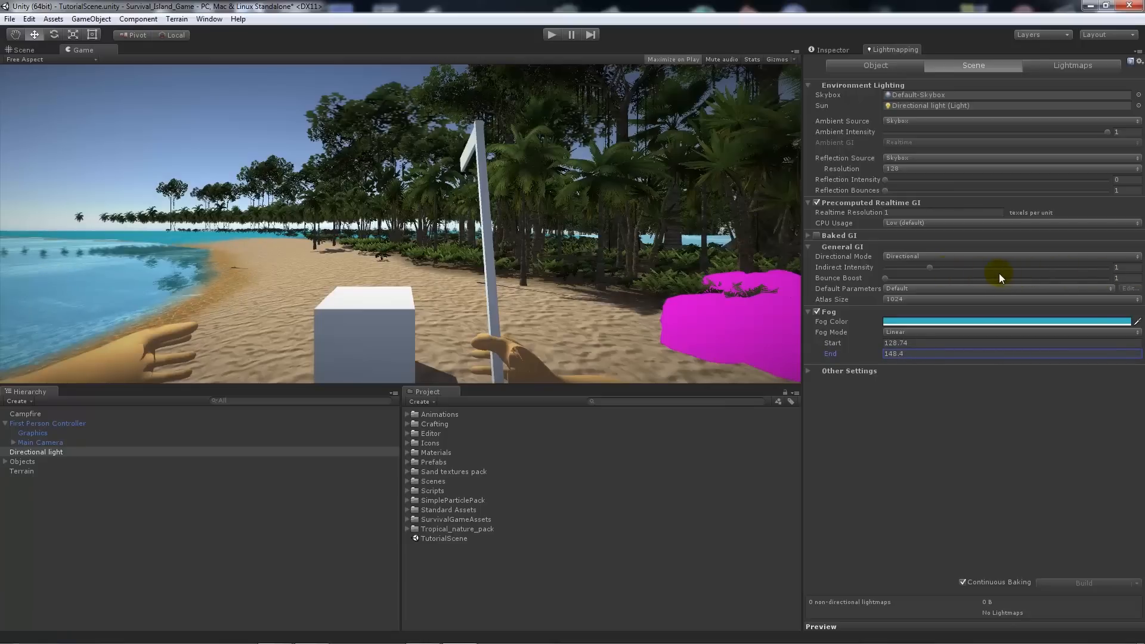
pyautogui.write('20.1')
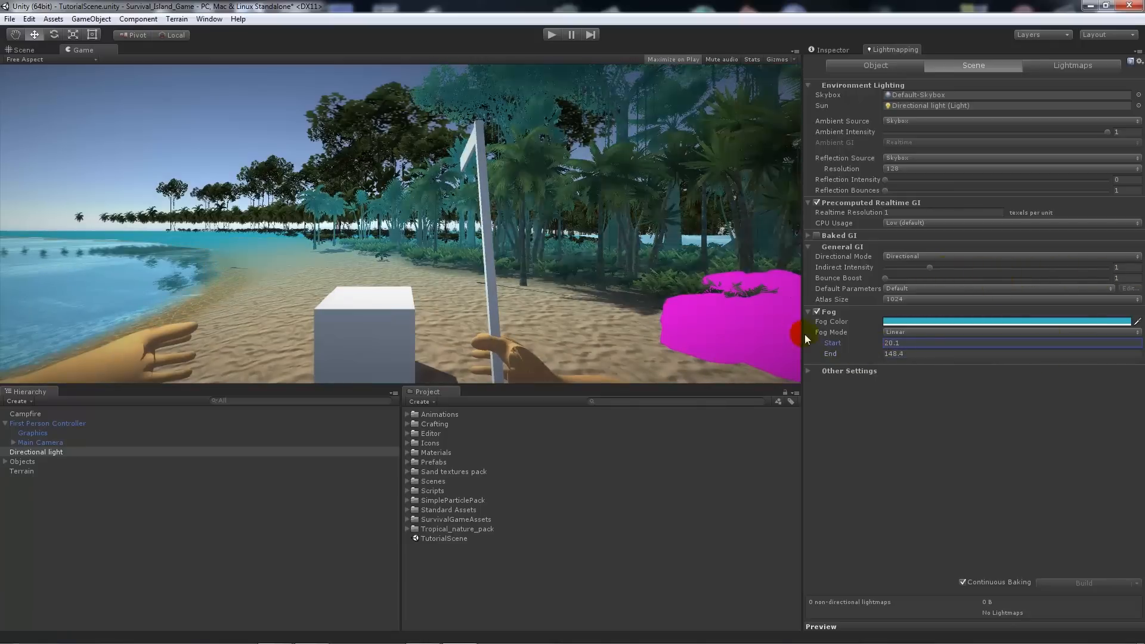
pyautogui.moveTo(808, 338); pyautogui.dragTo(555, 305)
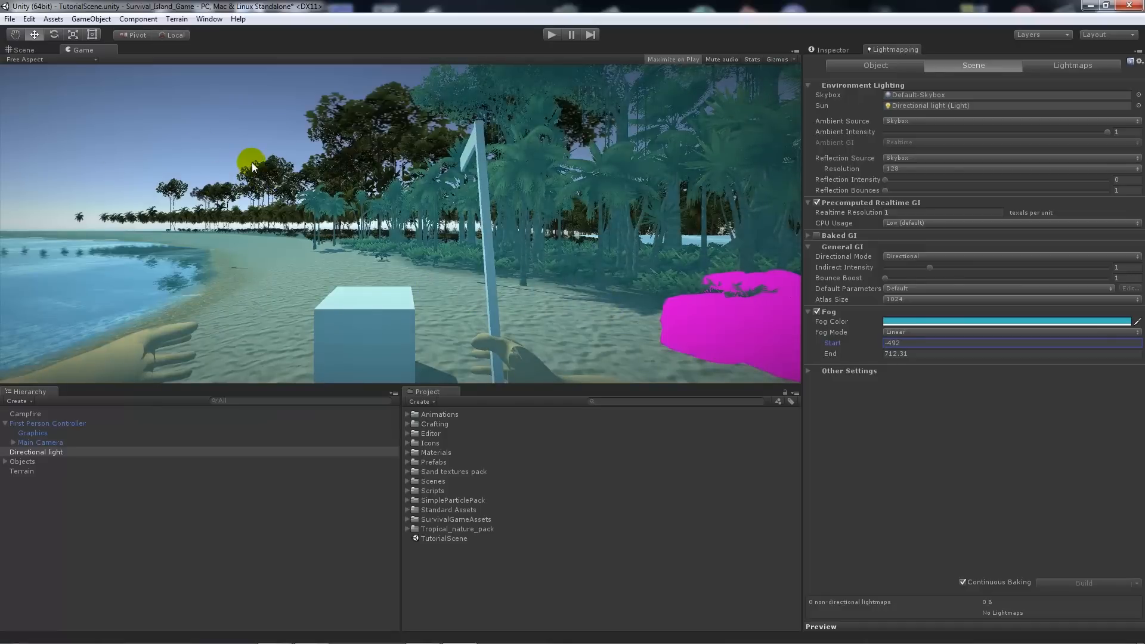
pyautogui.click(35, 451)
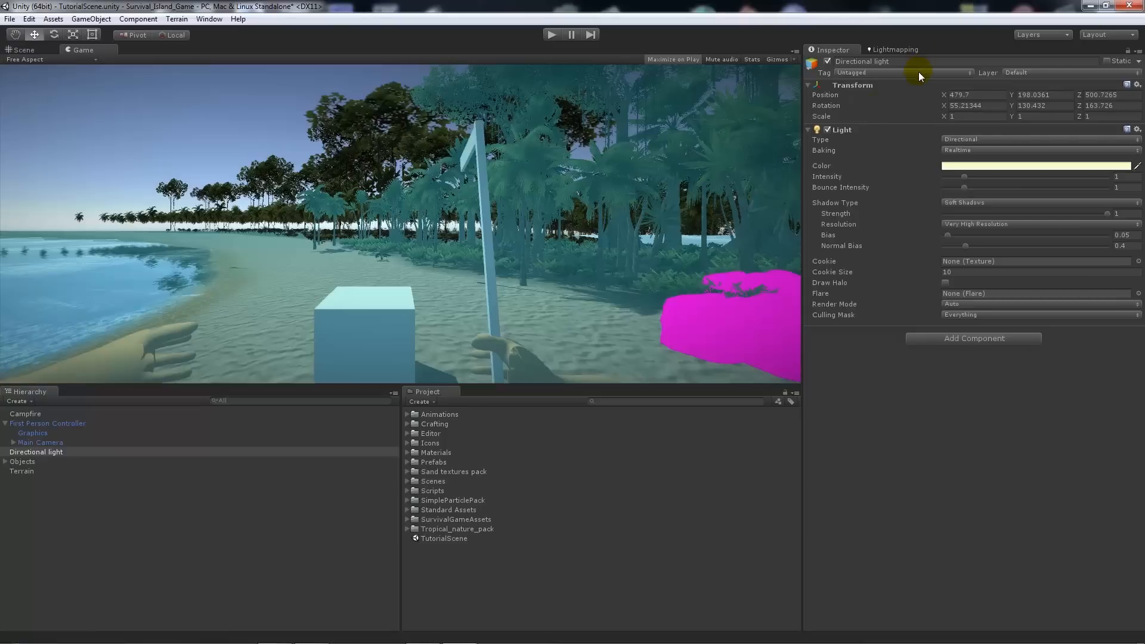
# Step: Test-play the scene, stop, and select the Terrain object
pyautogui.click(894, 49)
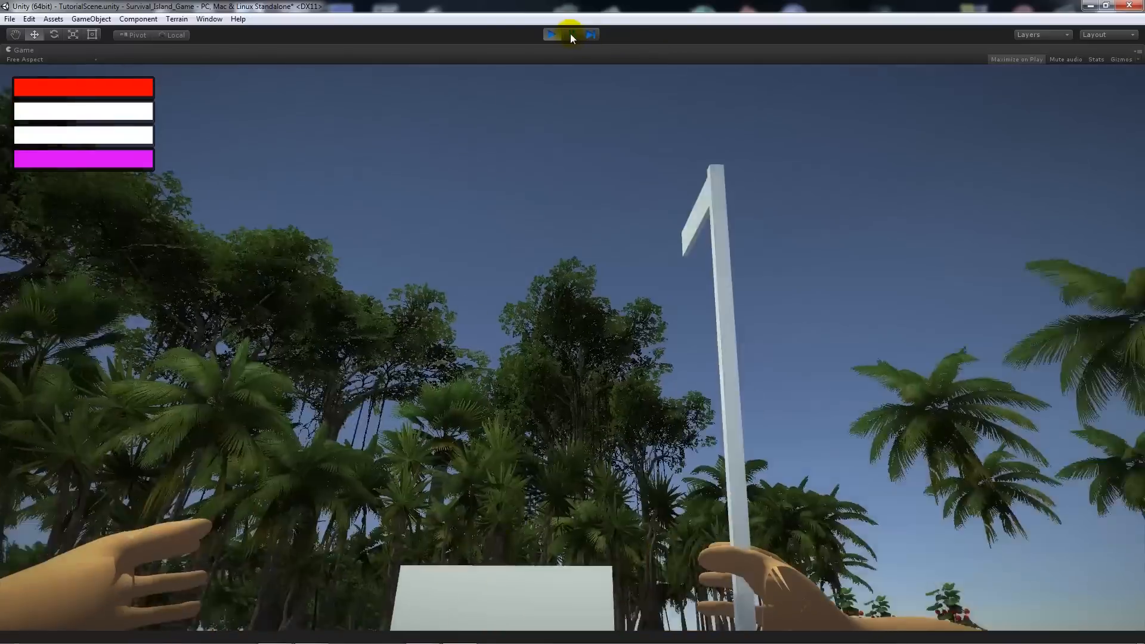
pyautogui.click(552, 35)
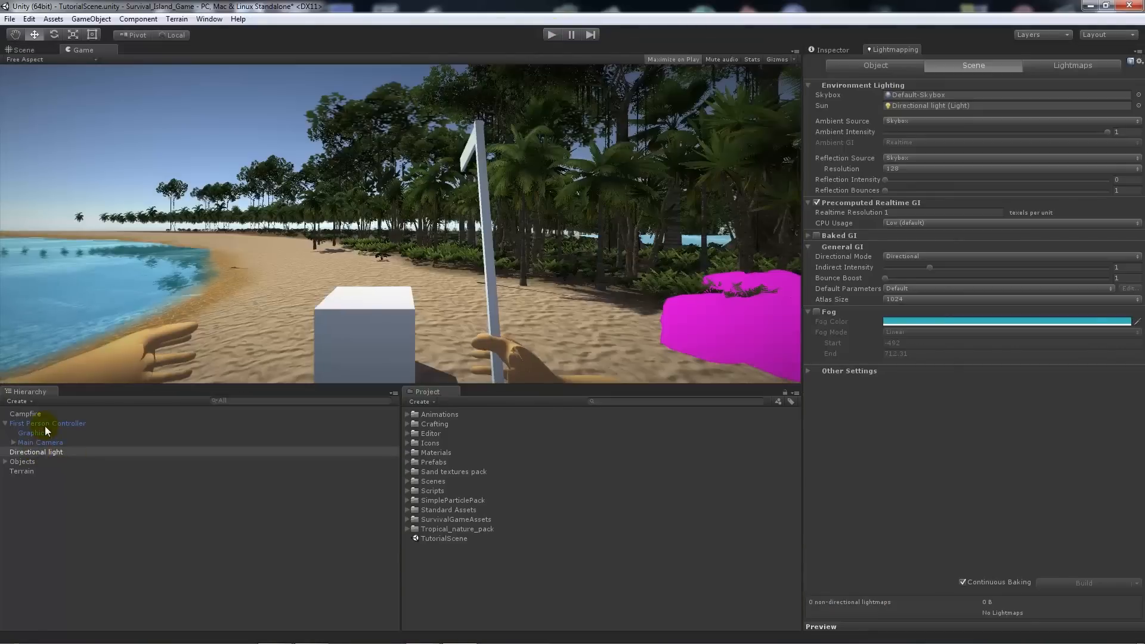
pyautogui.click(22, 472)
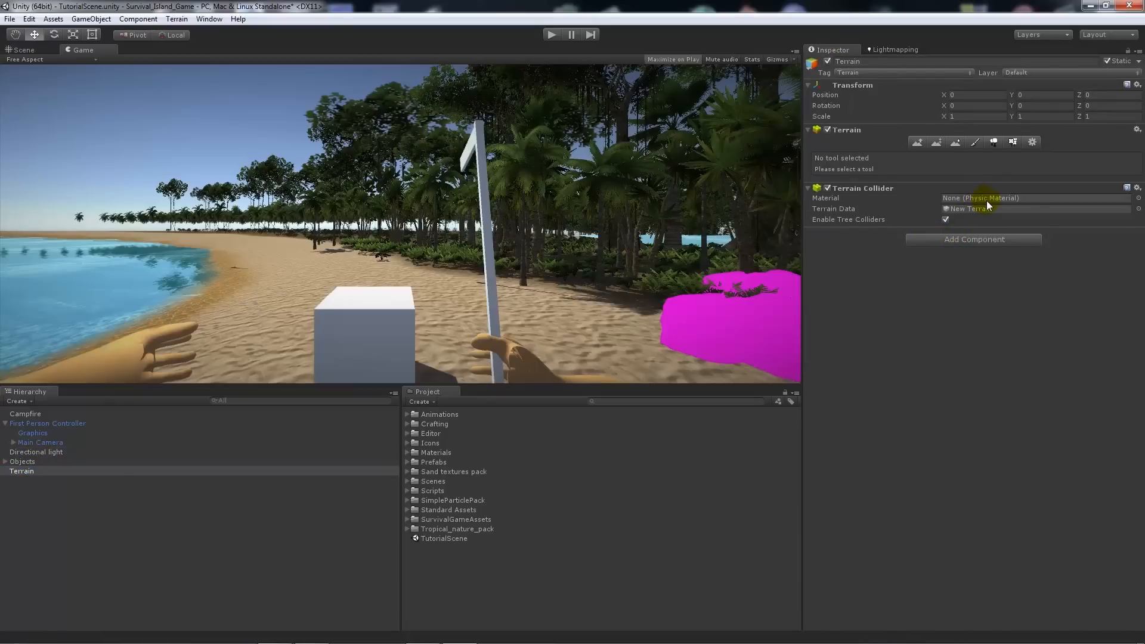
# Step: Set the terrain material to Built In Standard in Terrain Settings
pyautogui.click(1031, 142)
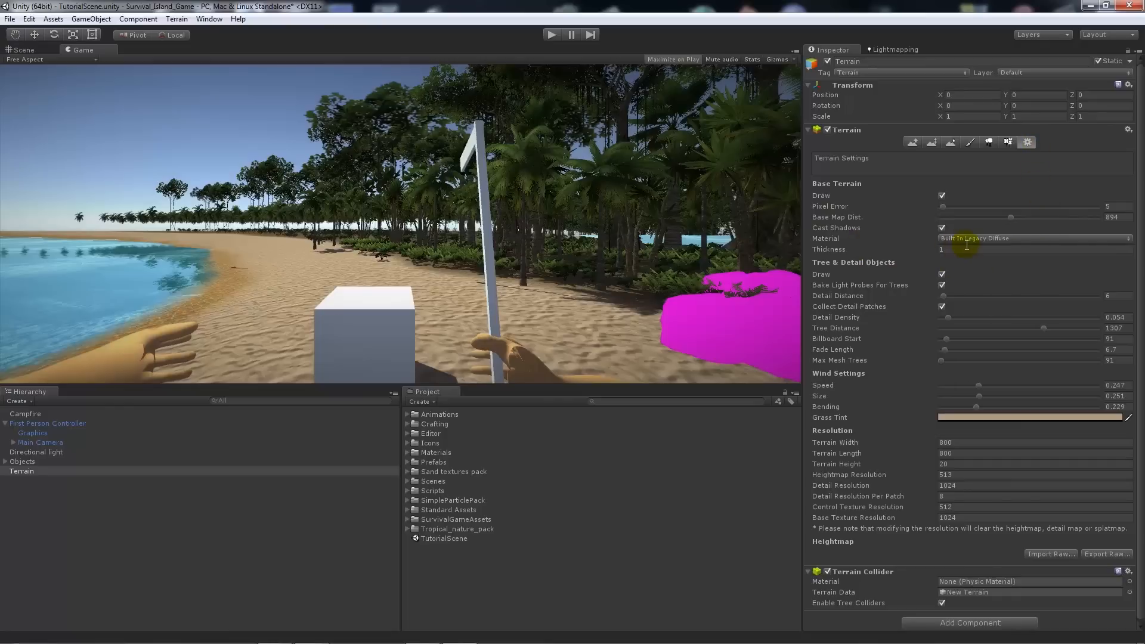
pyautogui.moveTo(701, 428)
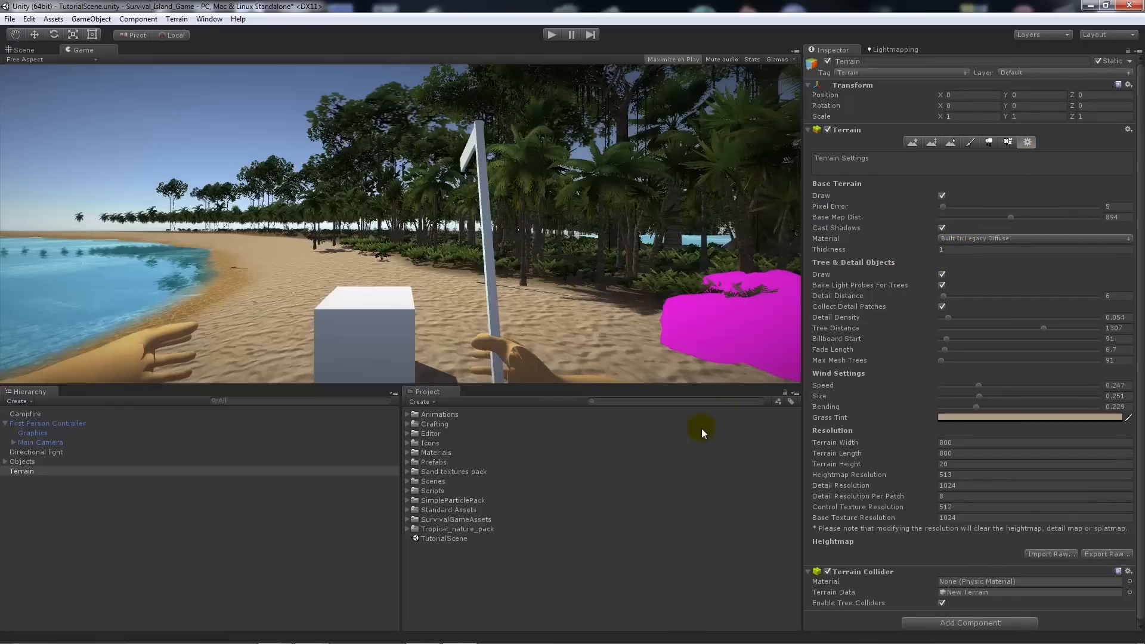
pyautogui.click(1029, 239)
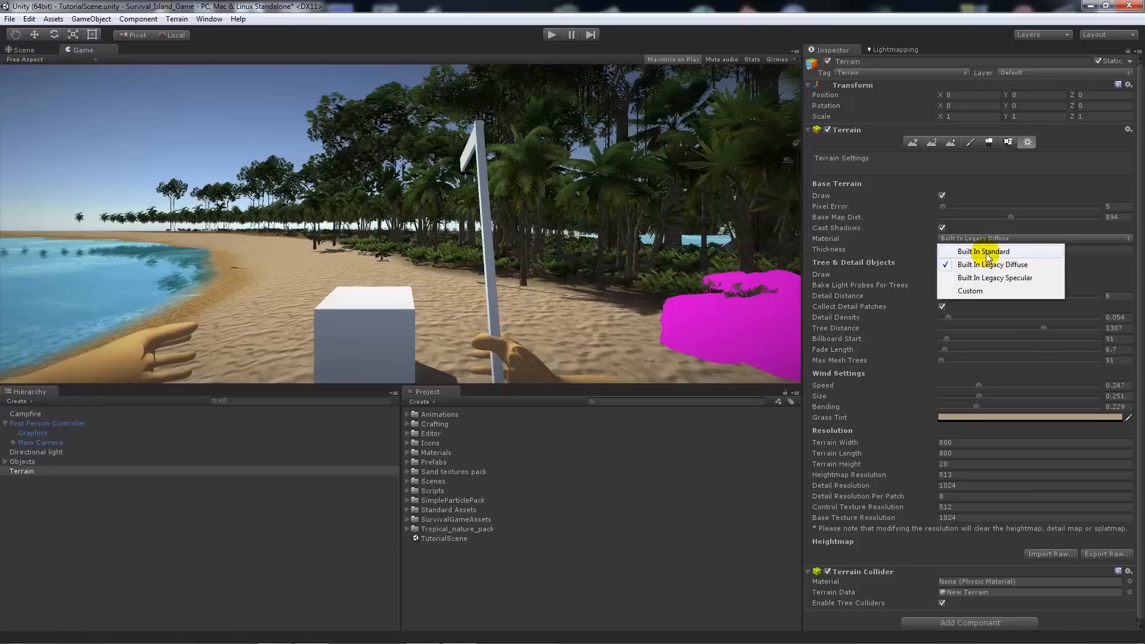
pyautogui.click(984, 251)
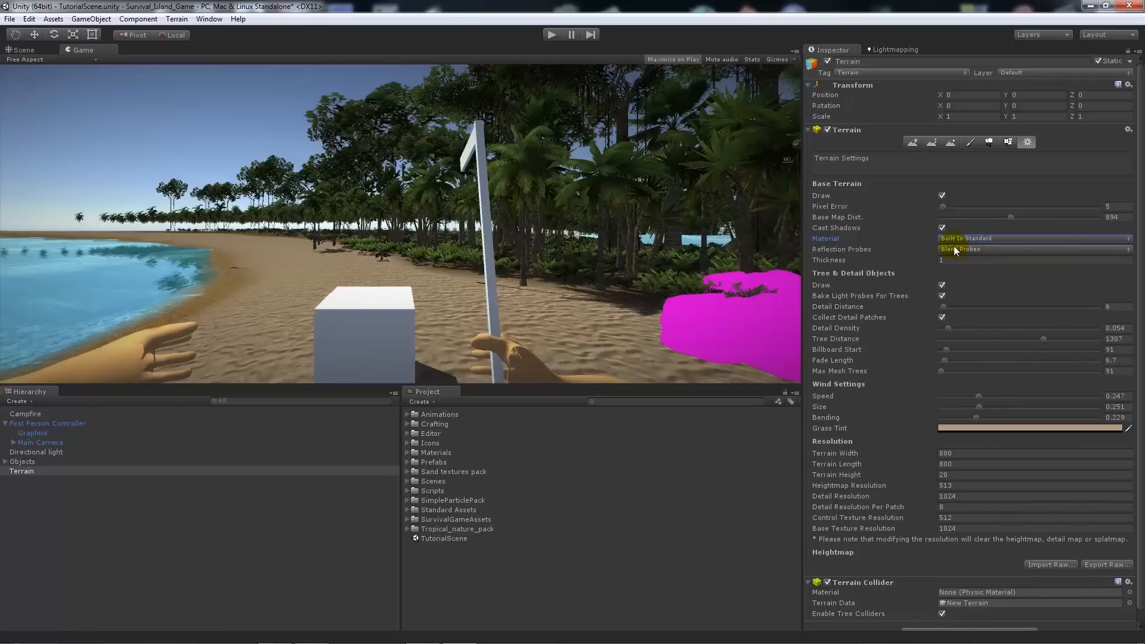
pyautogui.click(911, 142)
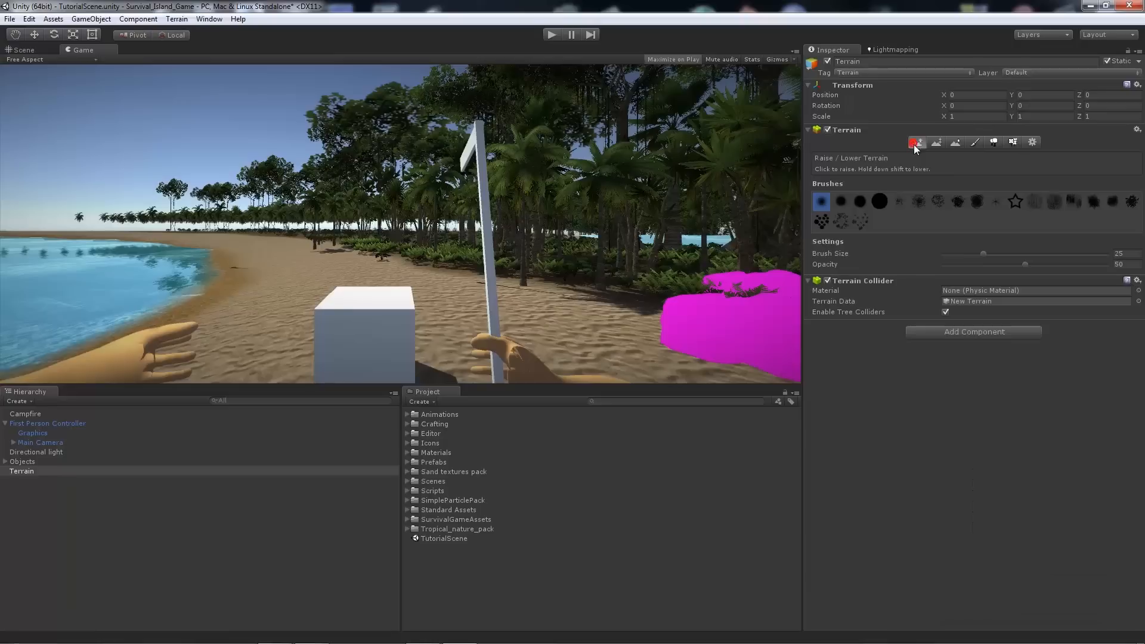
pyautogui.click(1032, 142)
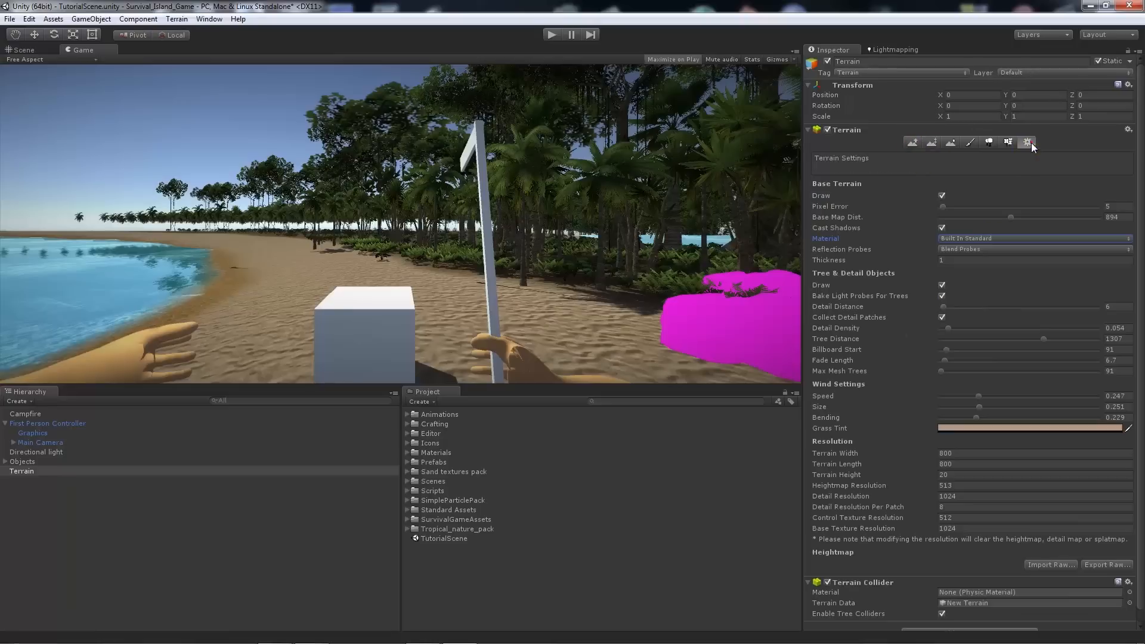
pyautogui.moveTo(981, 272)
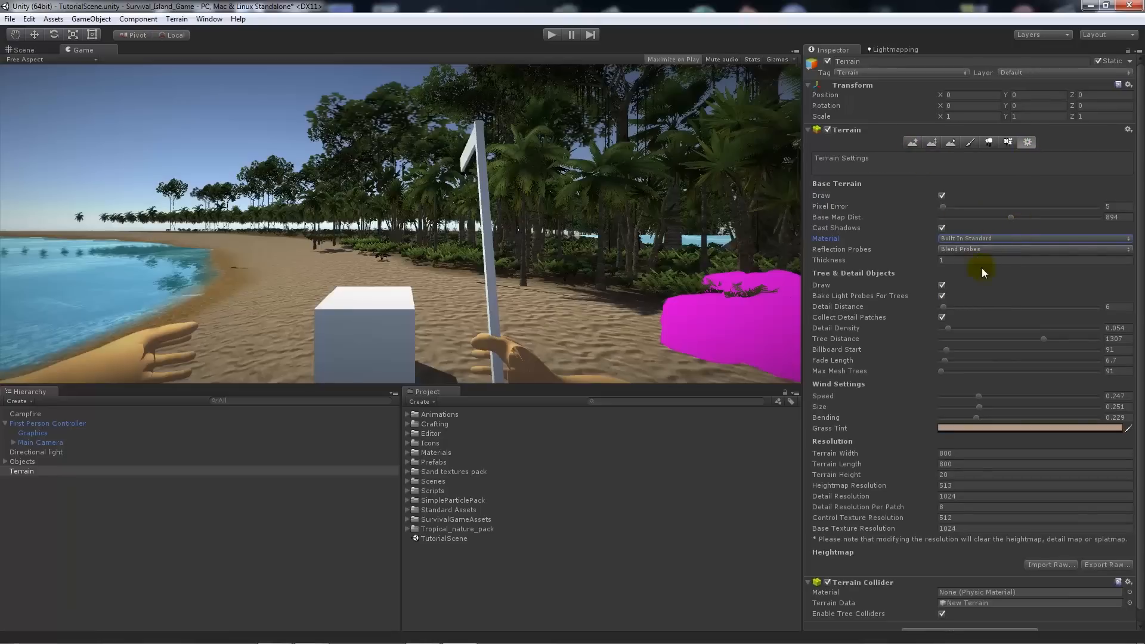
# Step: Re-apply the sand paint texture from the Paint Texture panel
pyautogui.click(1012, 142)
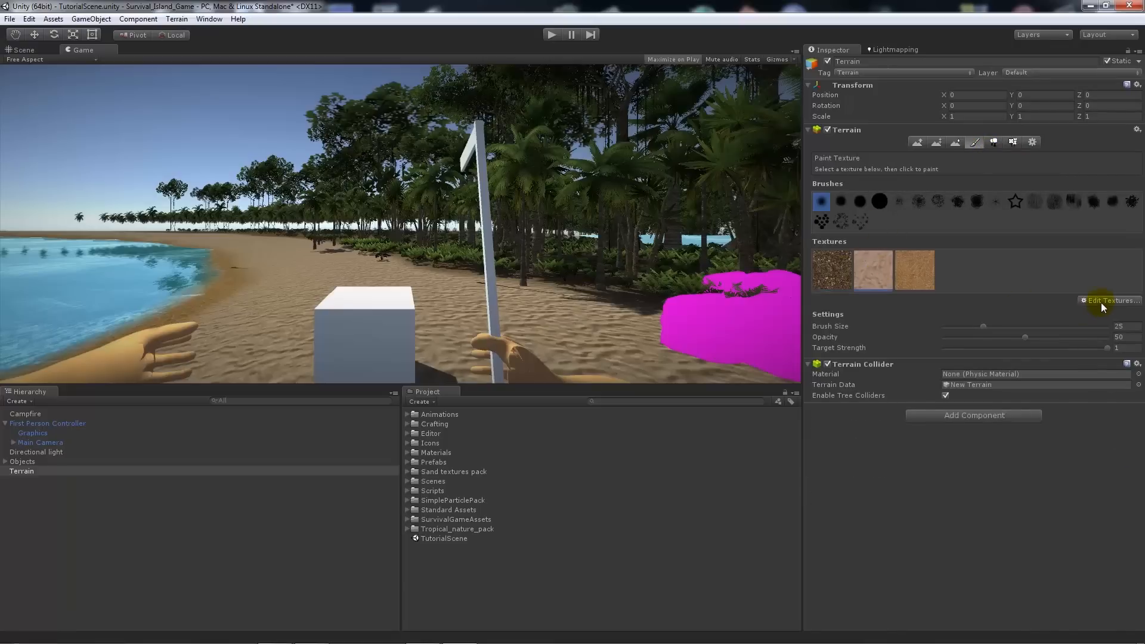
pyautogui.click(1110, 301)
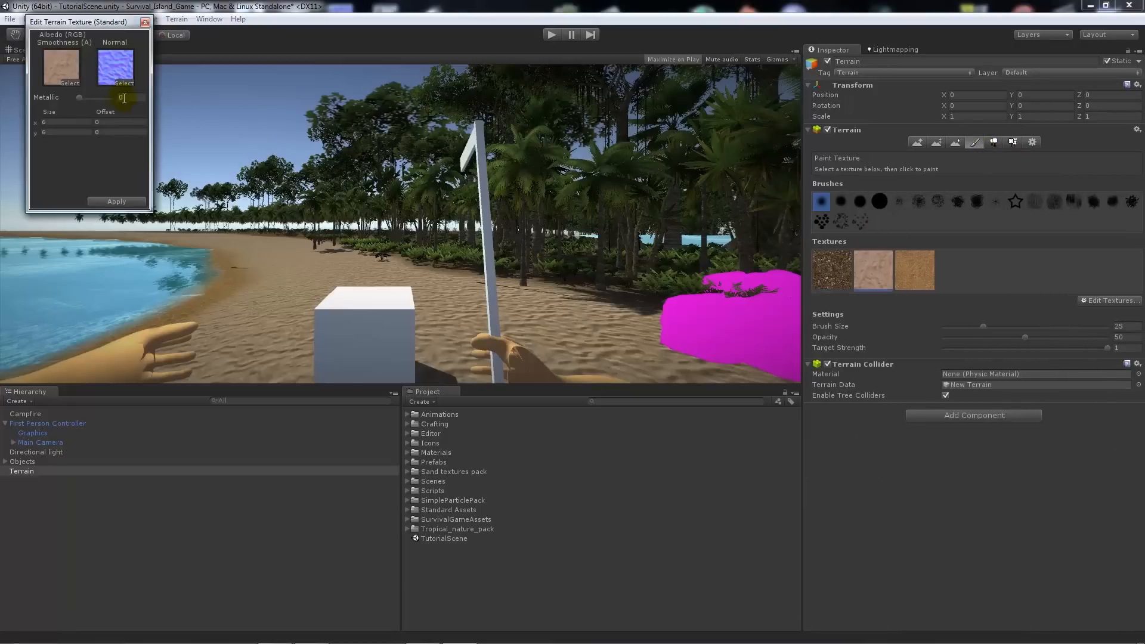
pyautogui.click(146, 21)
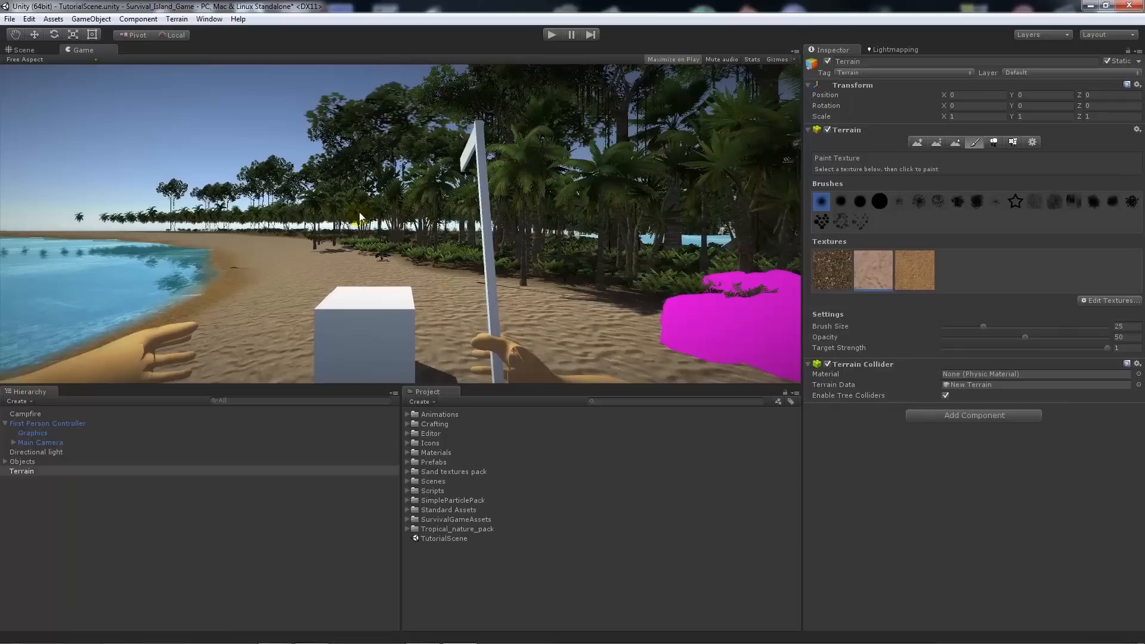
pyautogui.moveTo(275, 185)
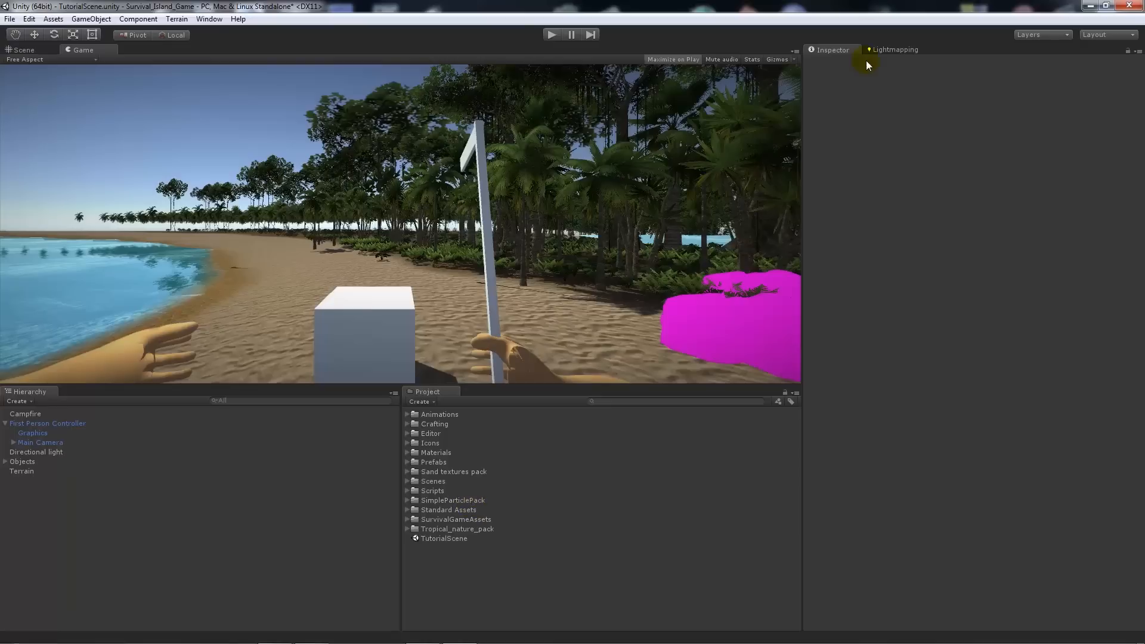
# Step: Bring back the Scene lighting settings with Default-Skybox and fog off
pyautogui.click(895, 49)
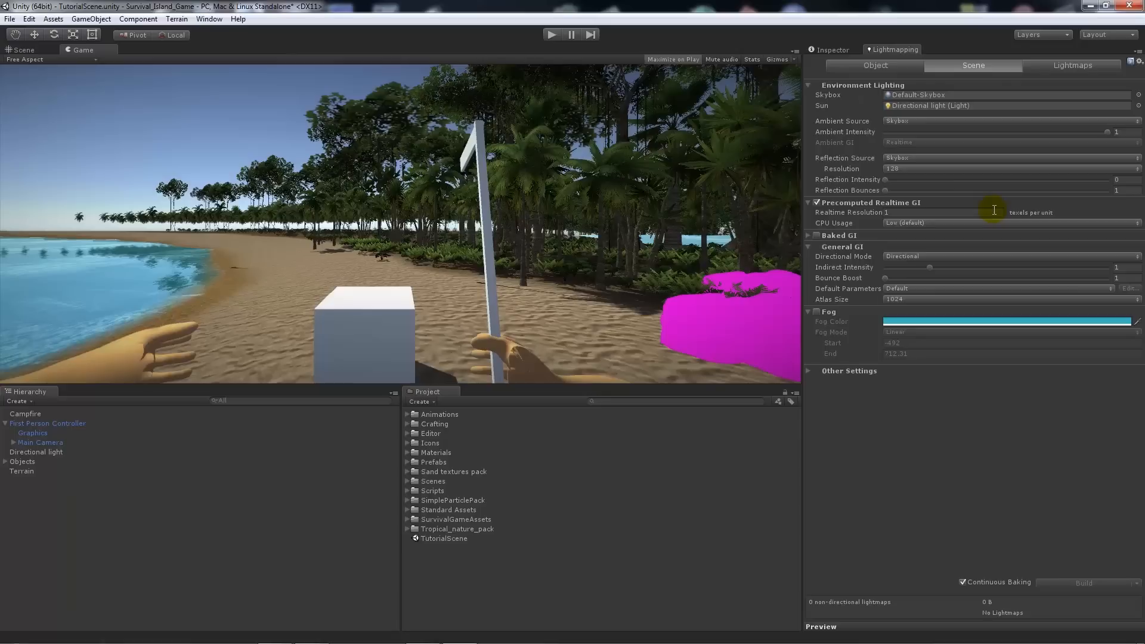
pyautogui.moveTo(898, 453)
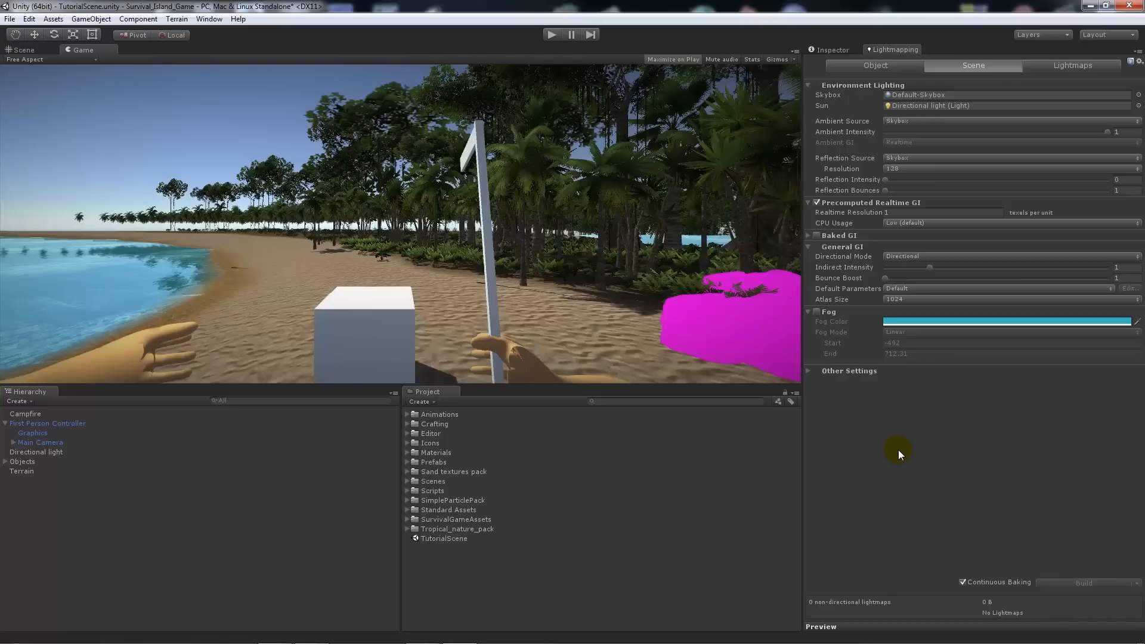
pyautogui.moveTo(634, 483)
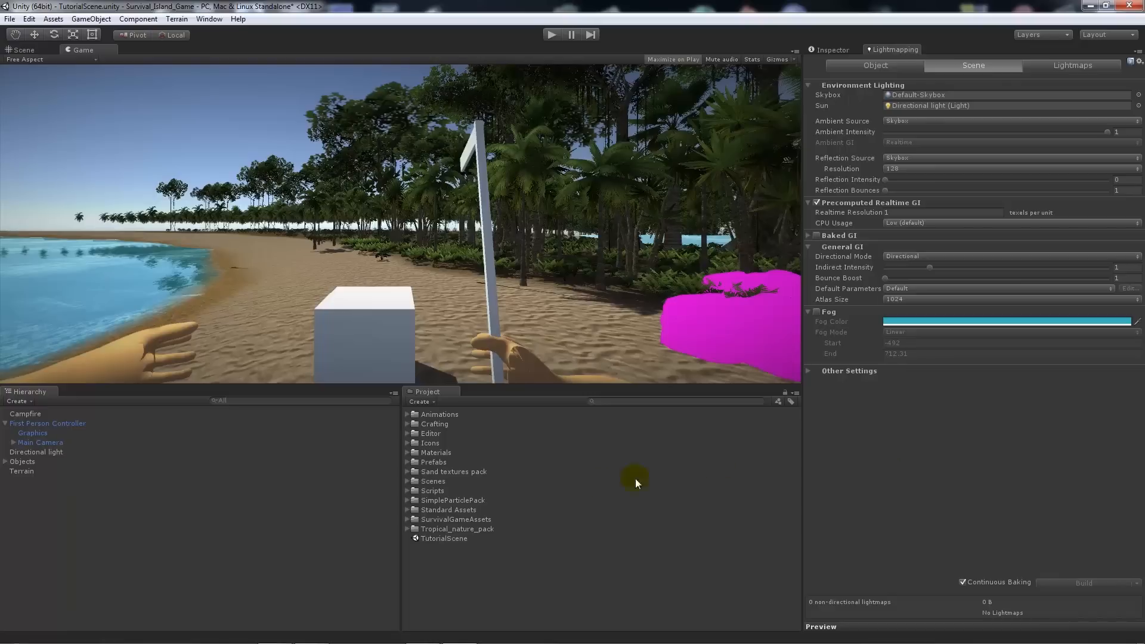
pyautogui.moveTo(499, 582)
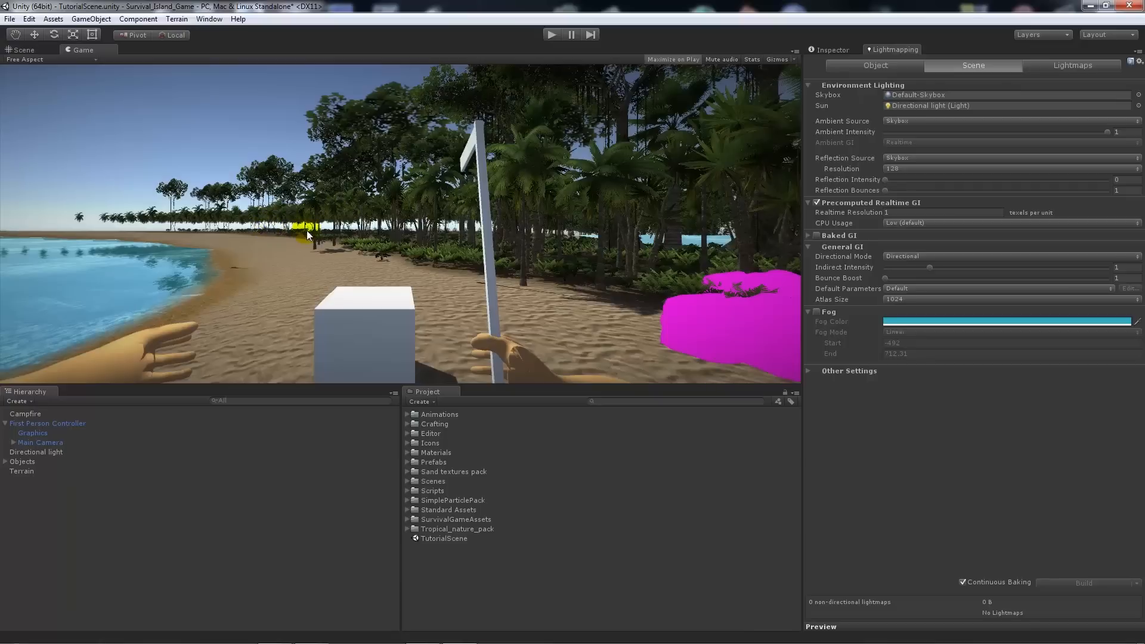
pyautogui.moveTo(484, 587)
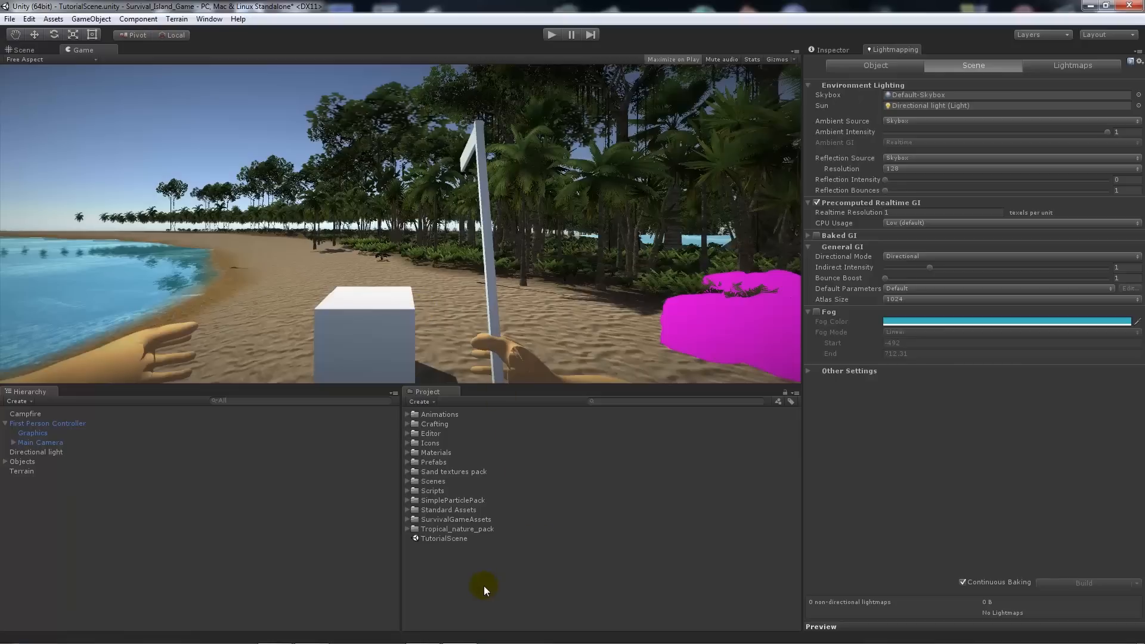